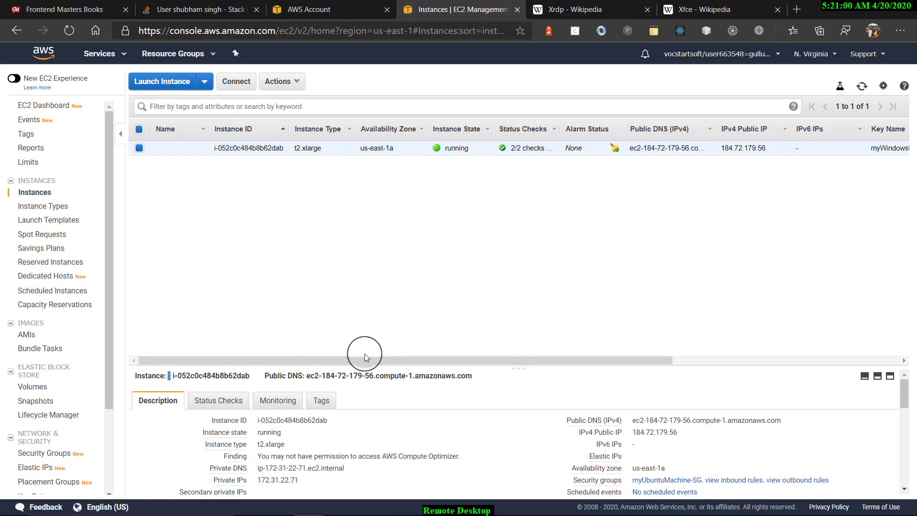
mouse_move(425, 351)
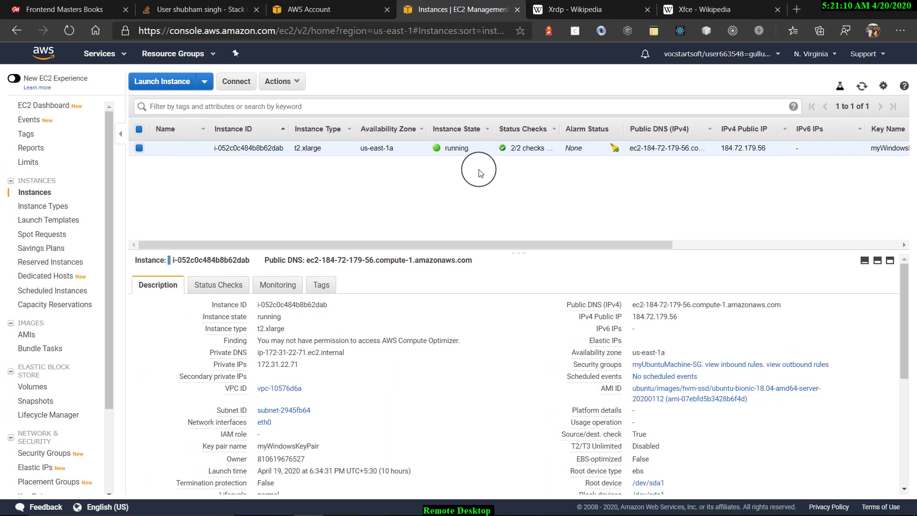
mouse_move(350, 422)
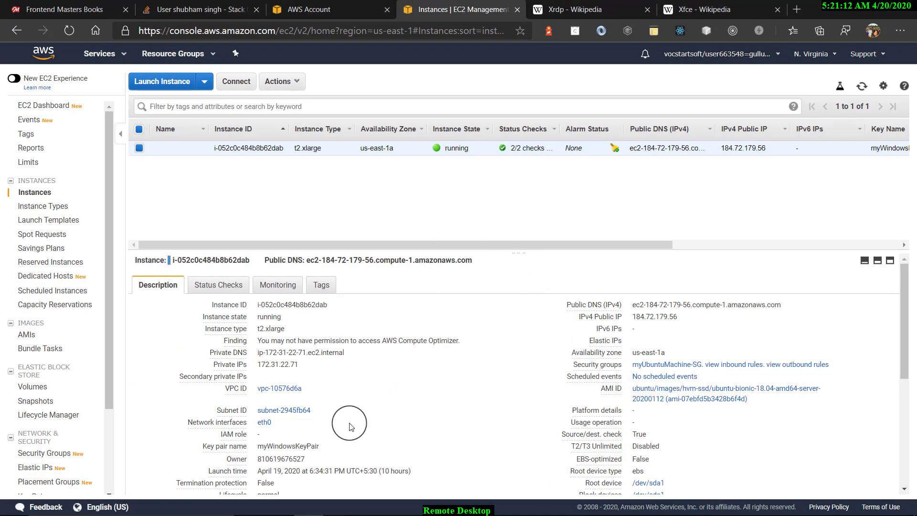
- Switch to the Documents folder window and search it for 'myWin' key files
click(597, 491)
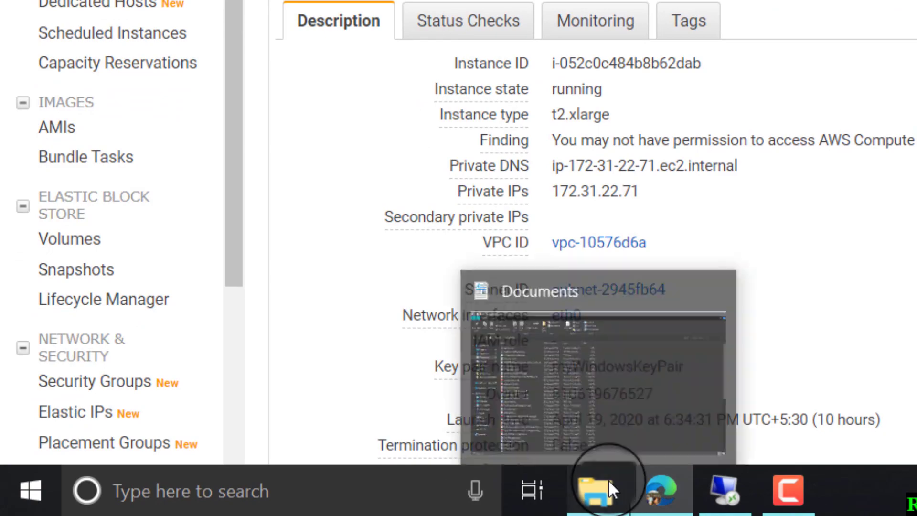
click(596, 490)
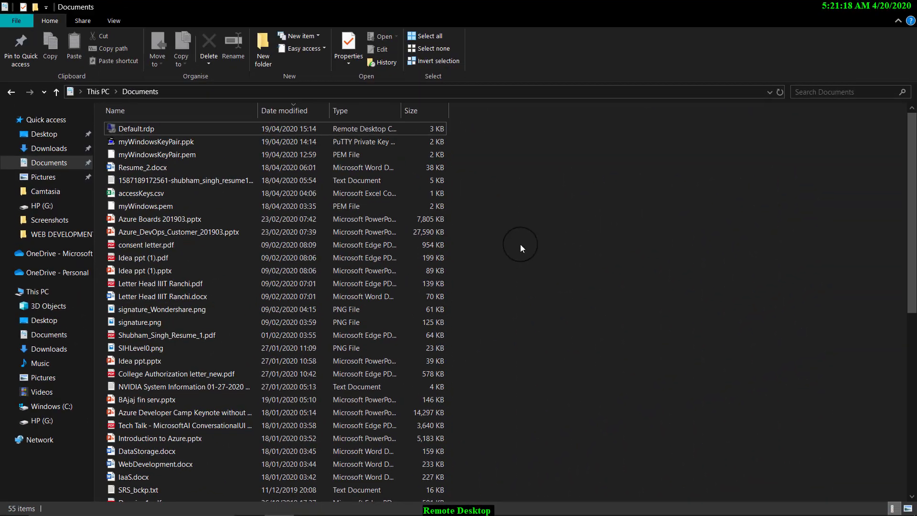
click(842, 91)
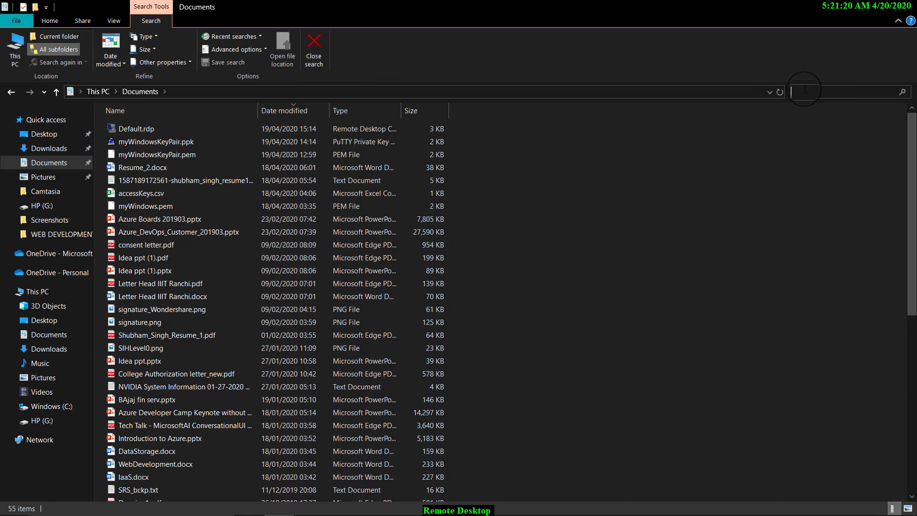
text(myWin)
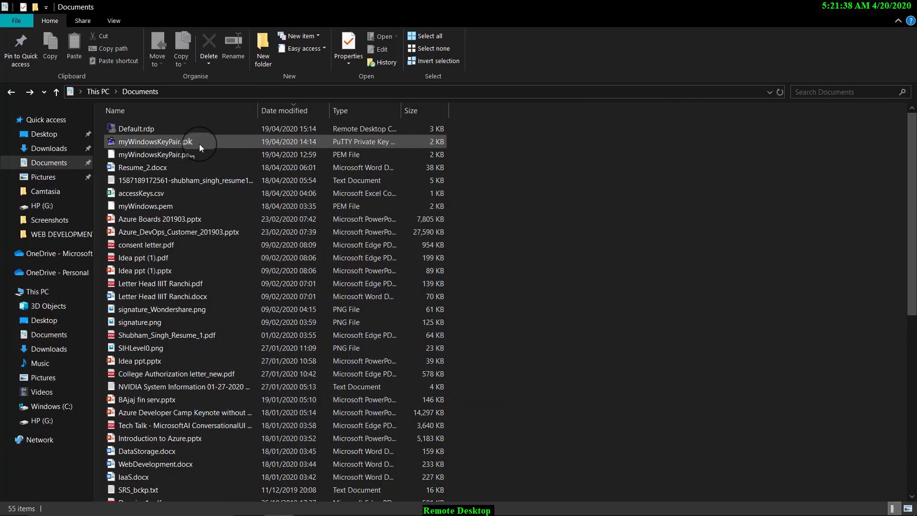
- Launch PuTTYgen from Start search and try loading a 'my' private key file
click(11, 503)
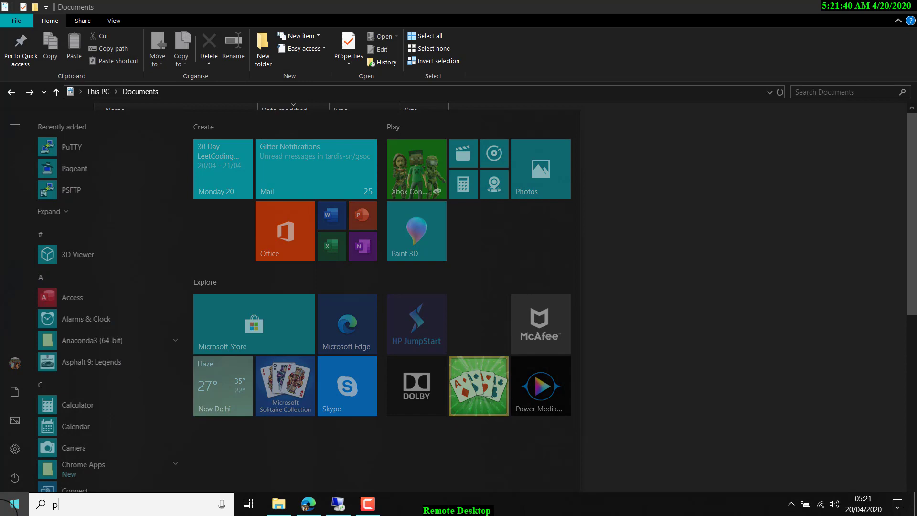
text(utty)
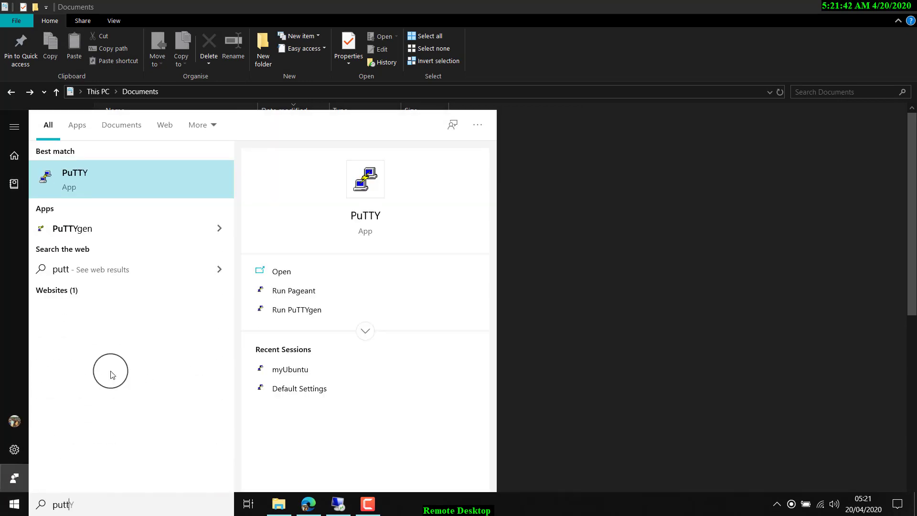
click(296, 309)
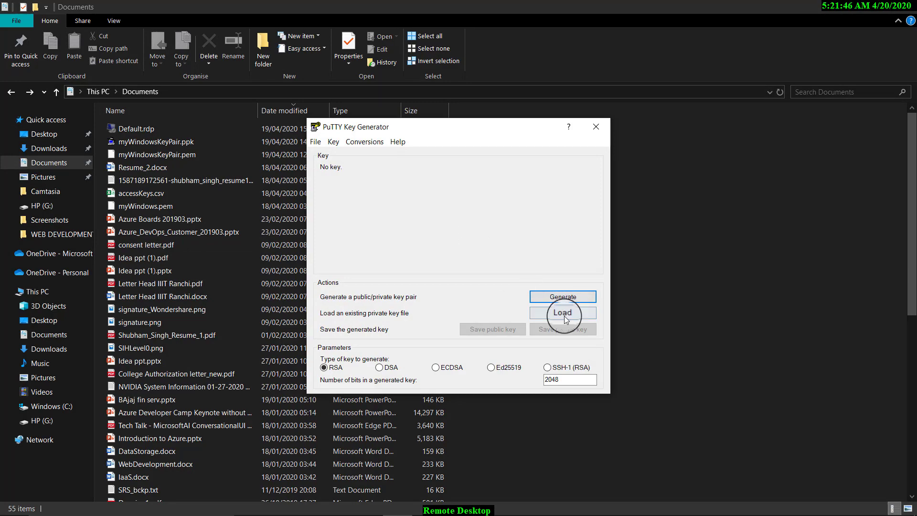
click(561, 313)
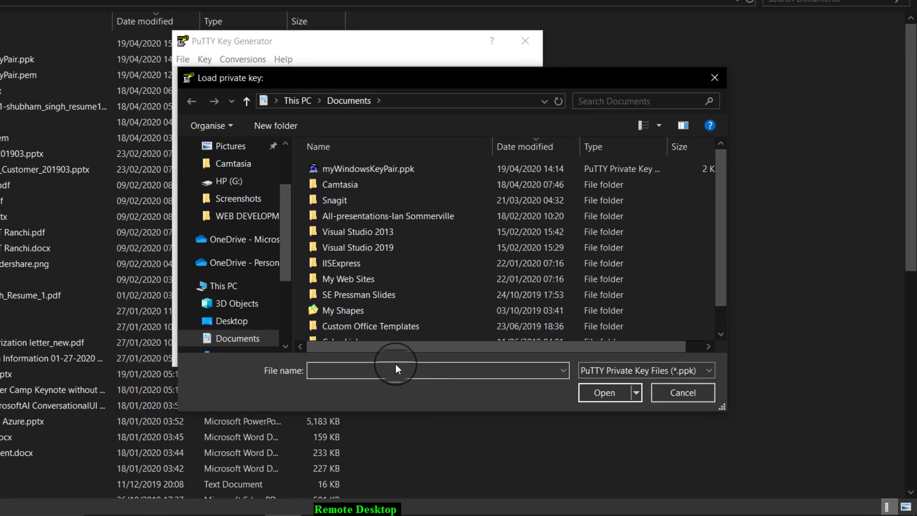
text(my)
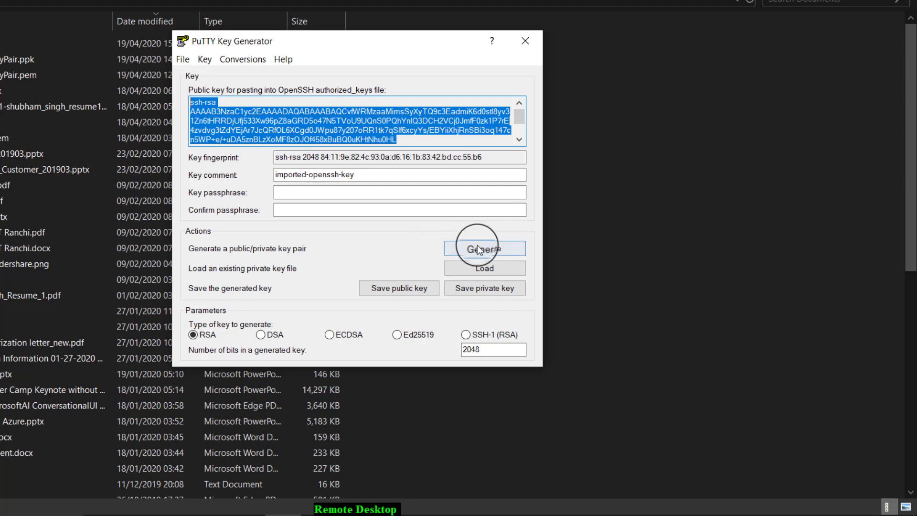
- Generate a 2048-bit RSA key pair, save the private key, and close PuTTYgen
click(484, 248)
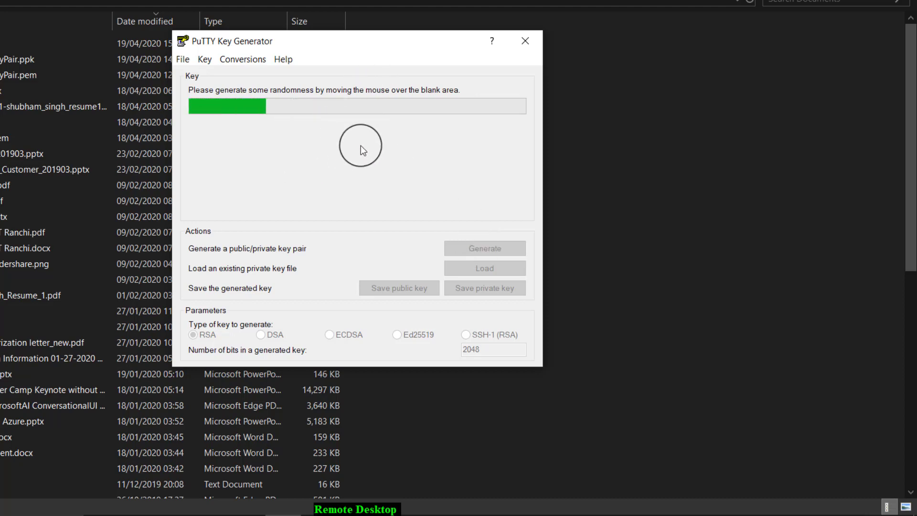
mouse_move(334, 197)
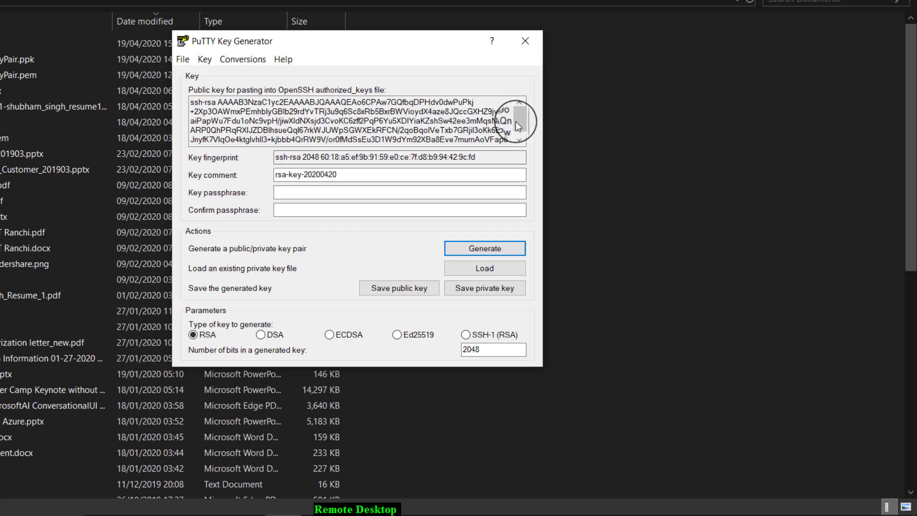
scroll(down, 3)
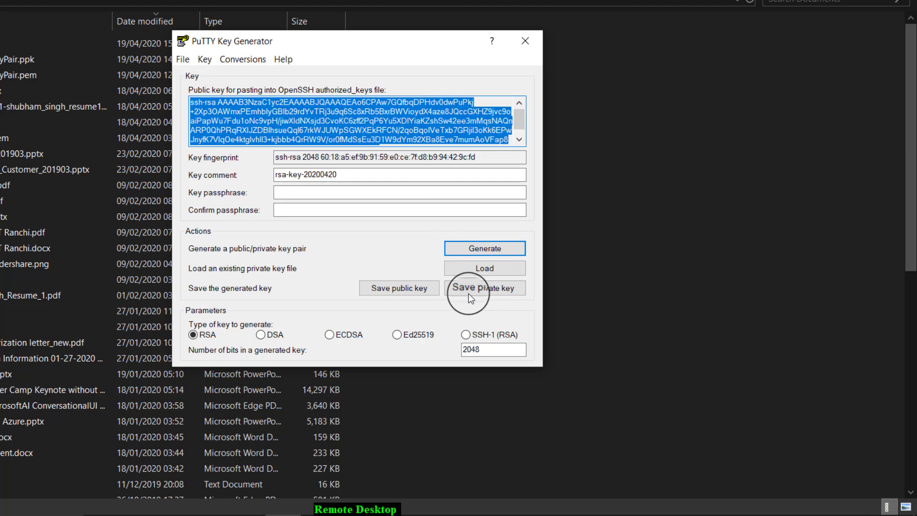
click(485, 287)
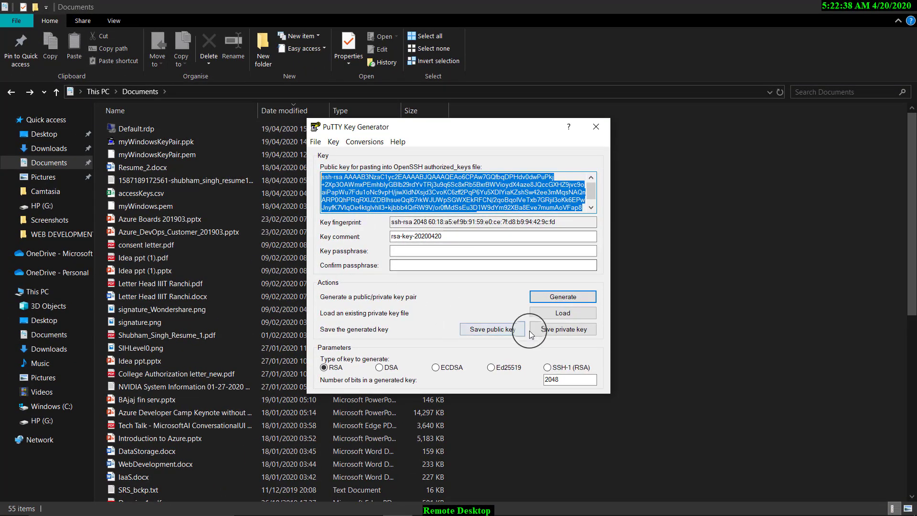
click(596, 127)
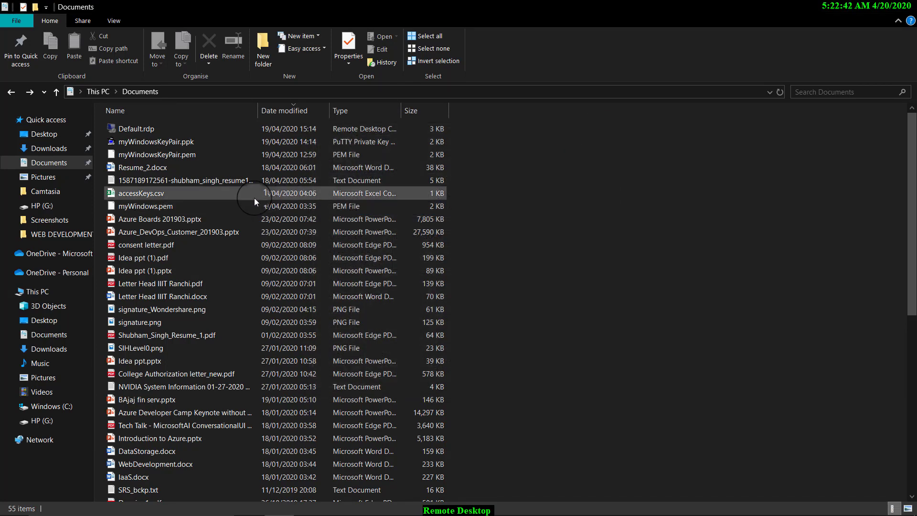
- Launch PuTTY and set myWindowsKeyPair.ppk as the SSH Auth private key
click(10, 503)
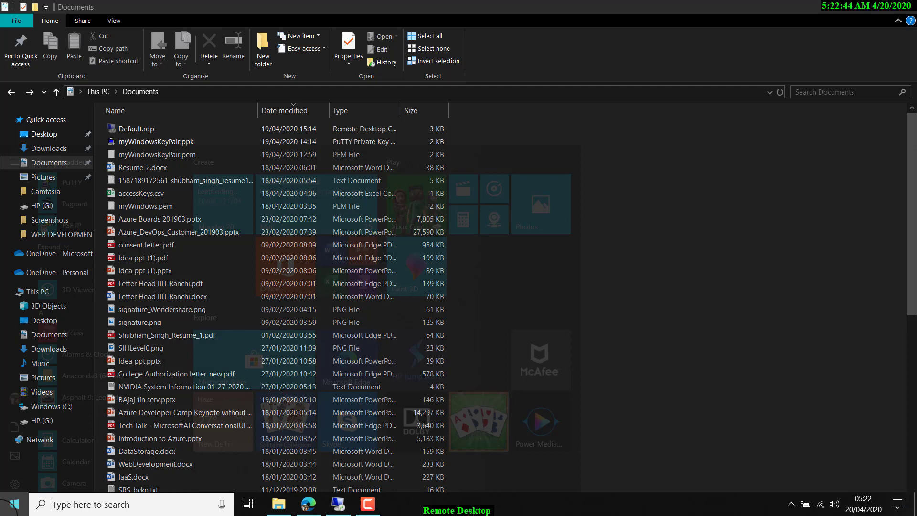
text(puu)
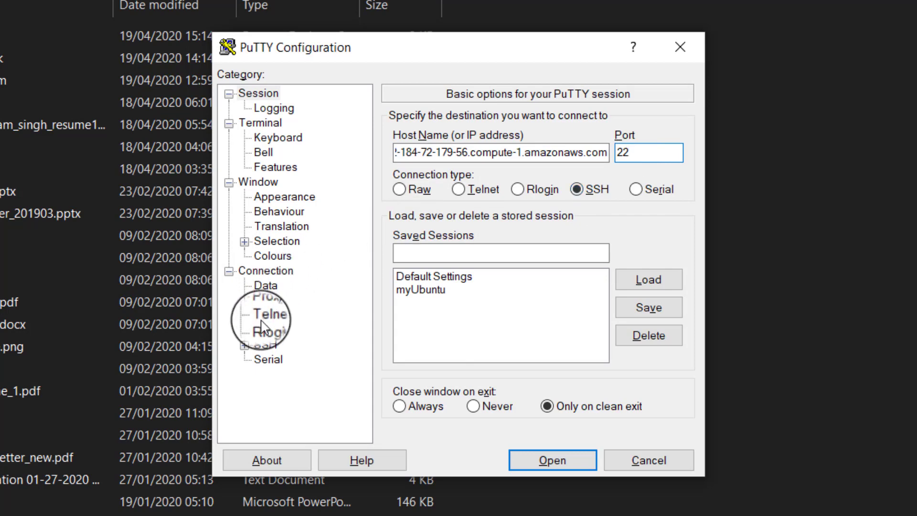
click(266, 344)
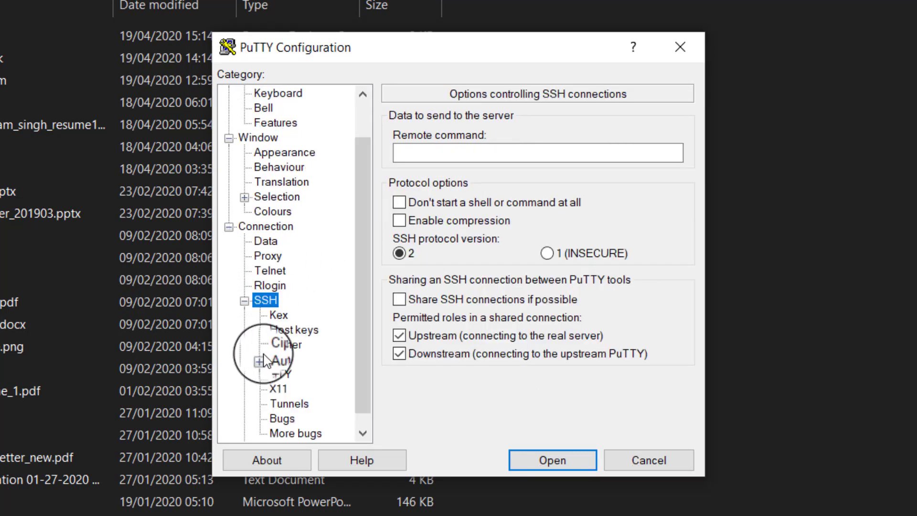
click(279, 359)
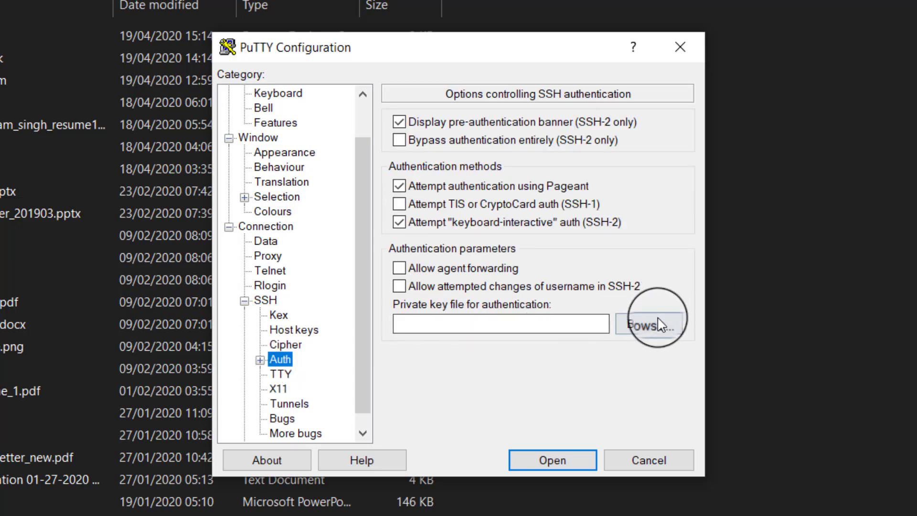
click(650, 324)
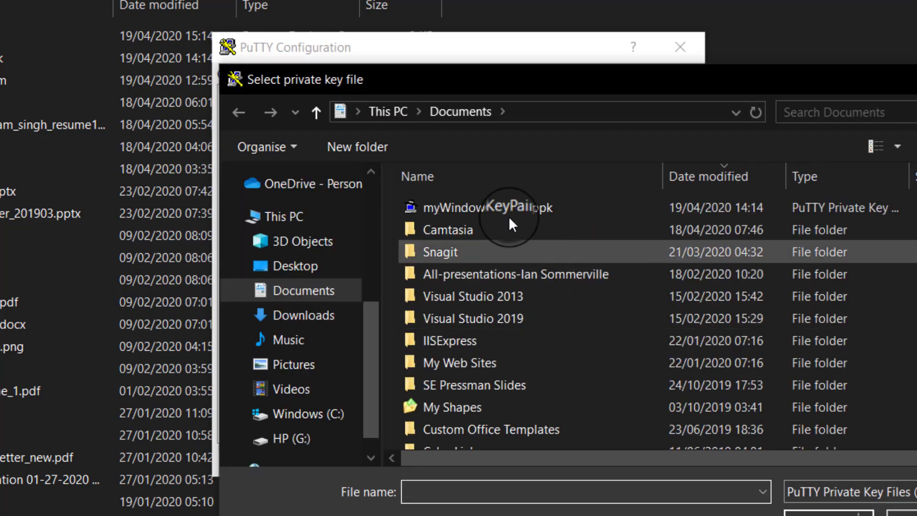
click(468, 208)
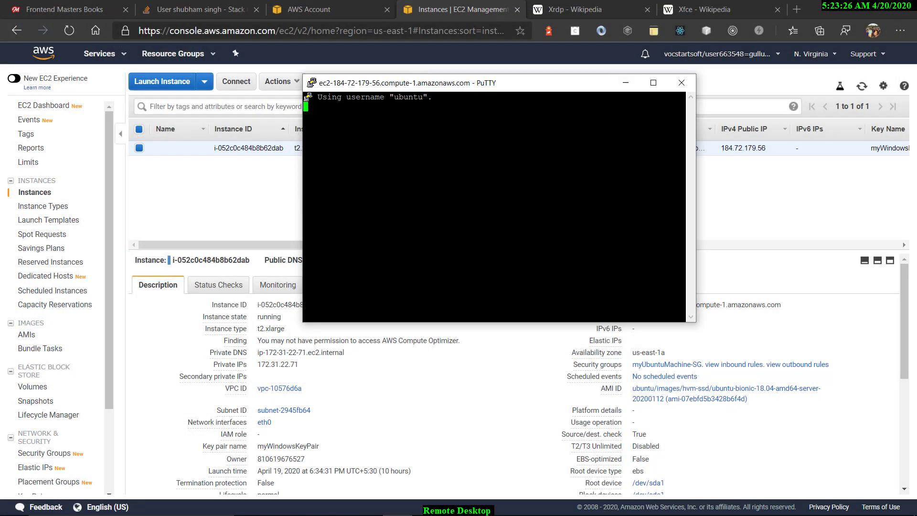
- Maximize PuTTY, clear the screen, and cat ~/.ssh/authorized_keys showing rsa-key-20200419
click(654, 82)
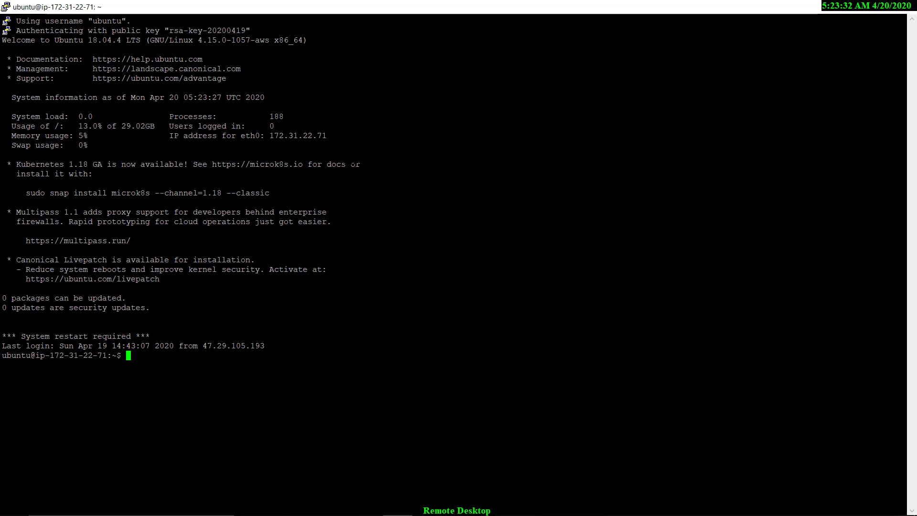
text(clear)
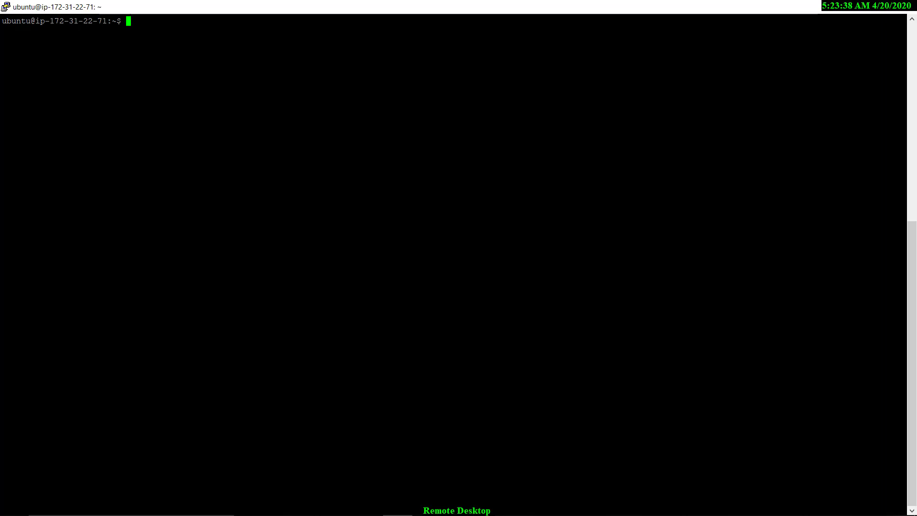
text(~)
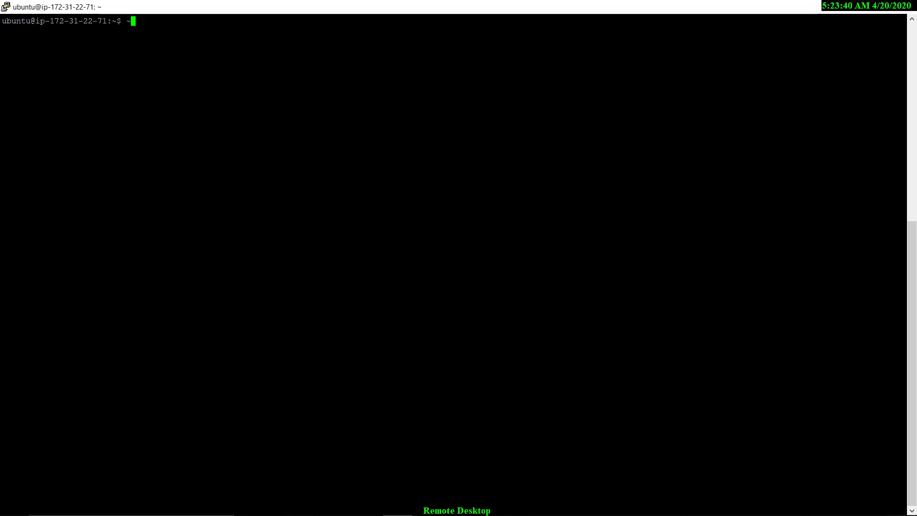
text(/)
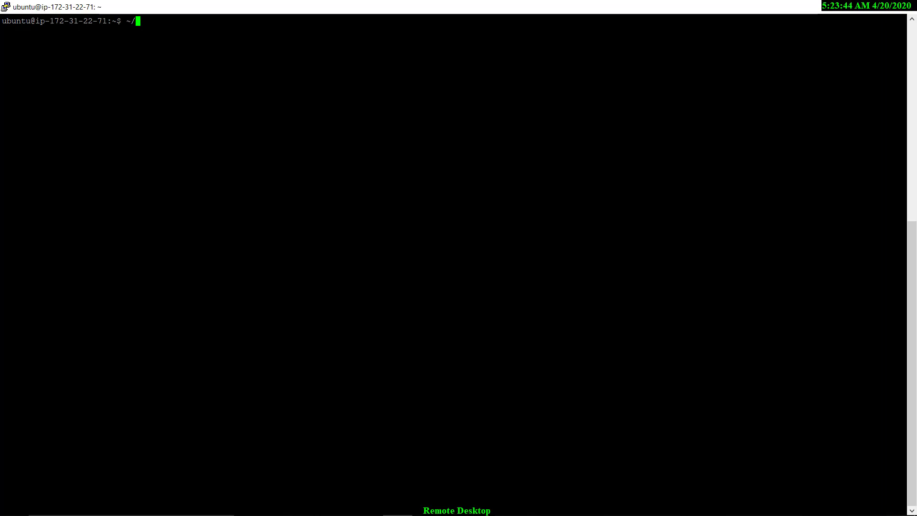
text(.ssh/)
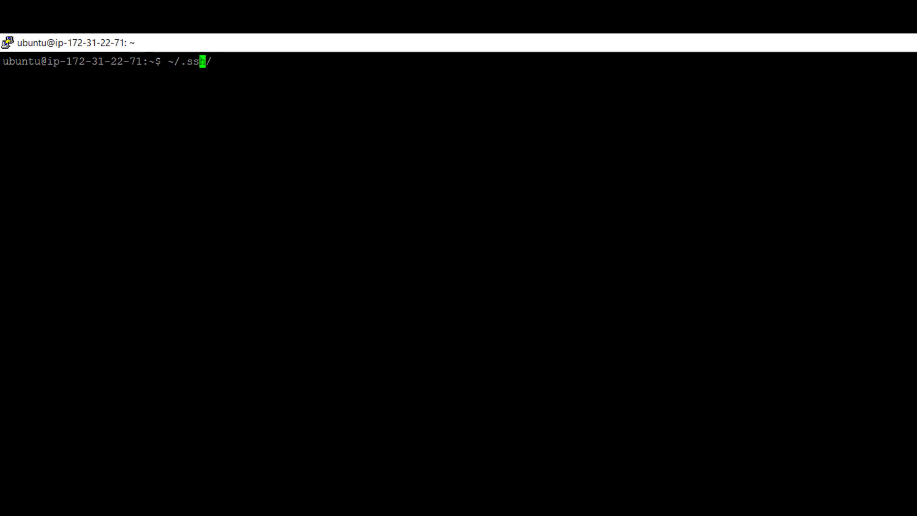
text(cat)
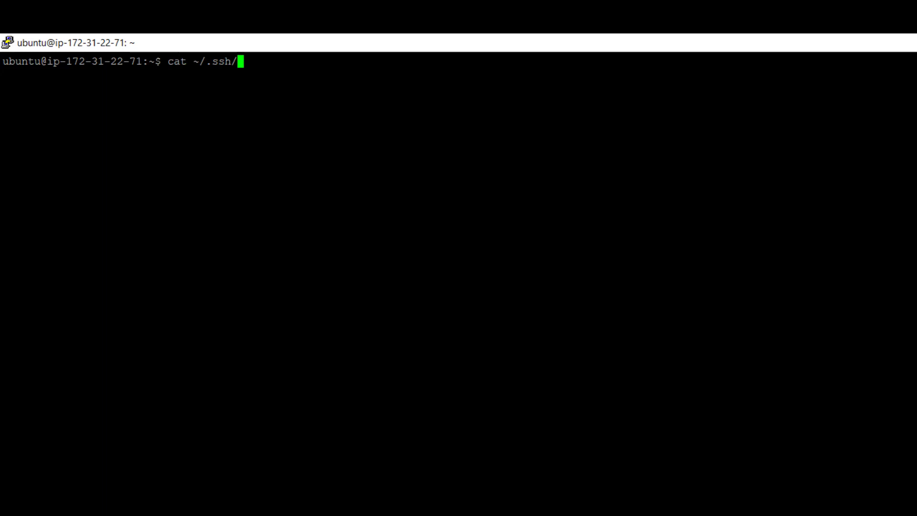
text(authorized_keys)
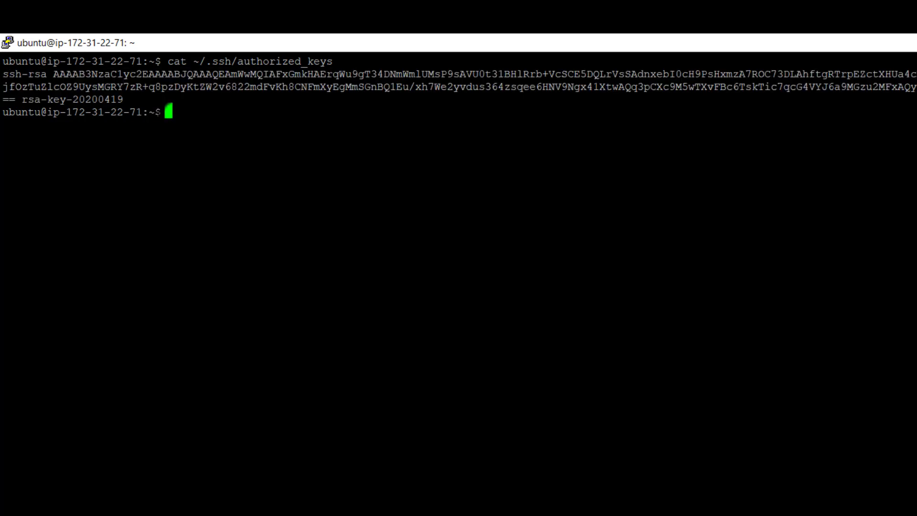
text(cle)
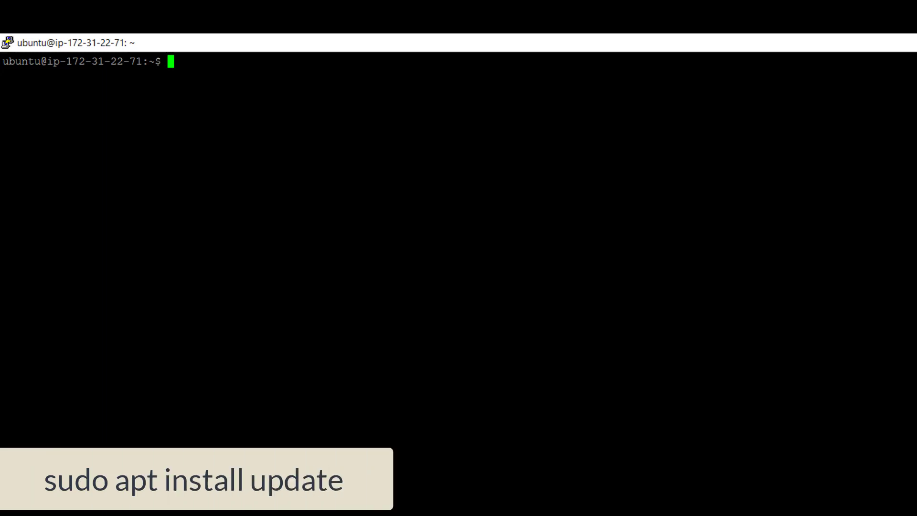
- Run sudo apt update, then sudo apt install xrdp
text(sudo)
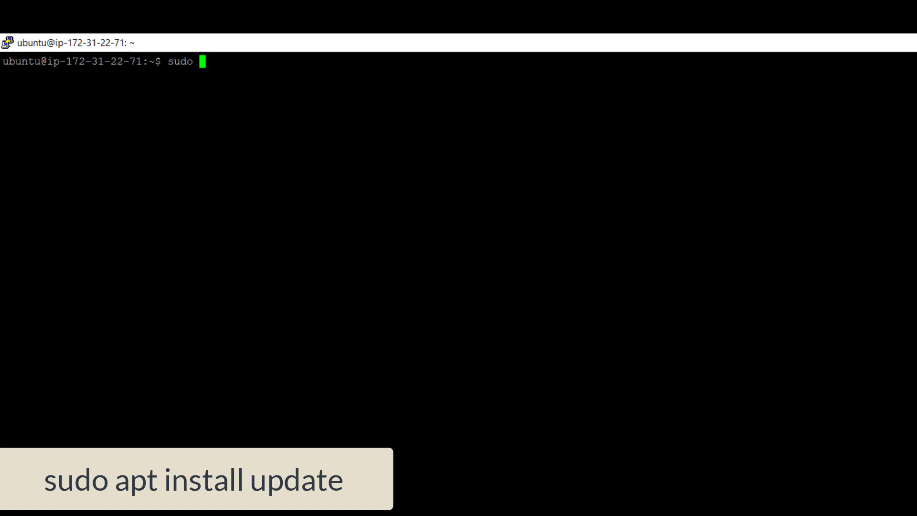
text(apt)
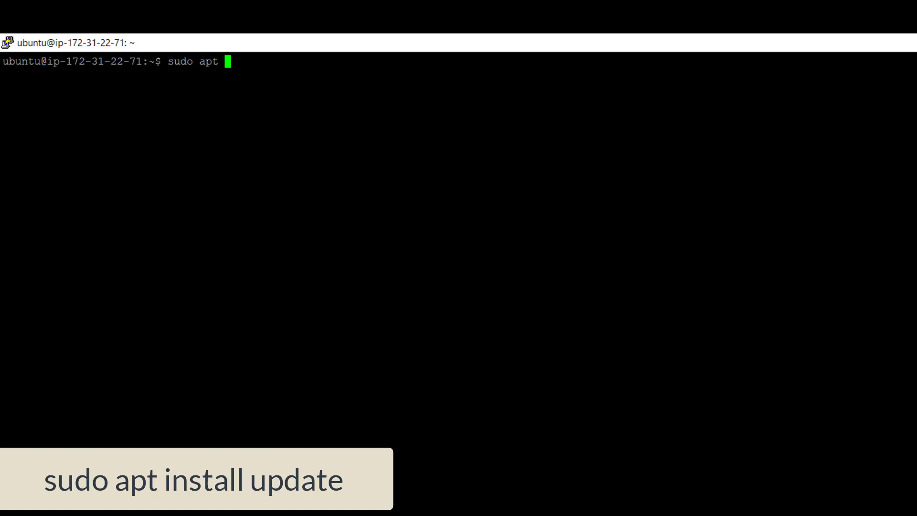
text(upd)
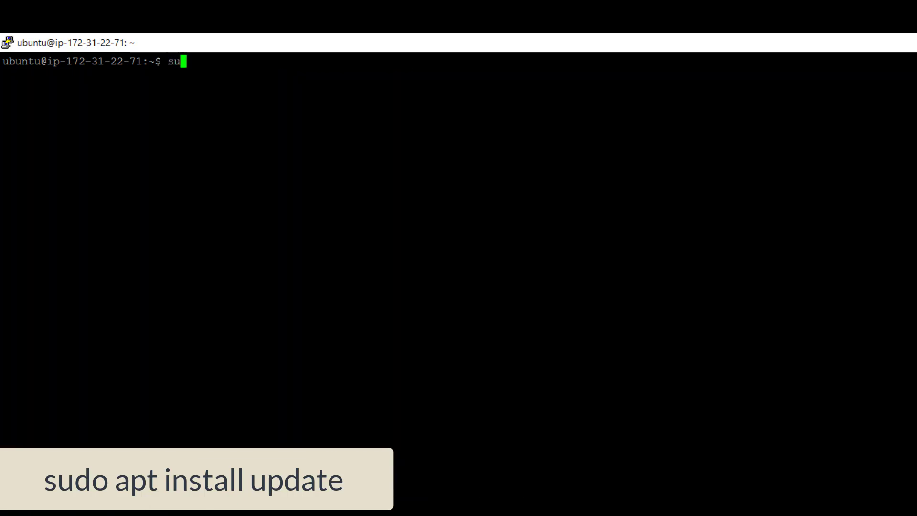
text(do)
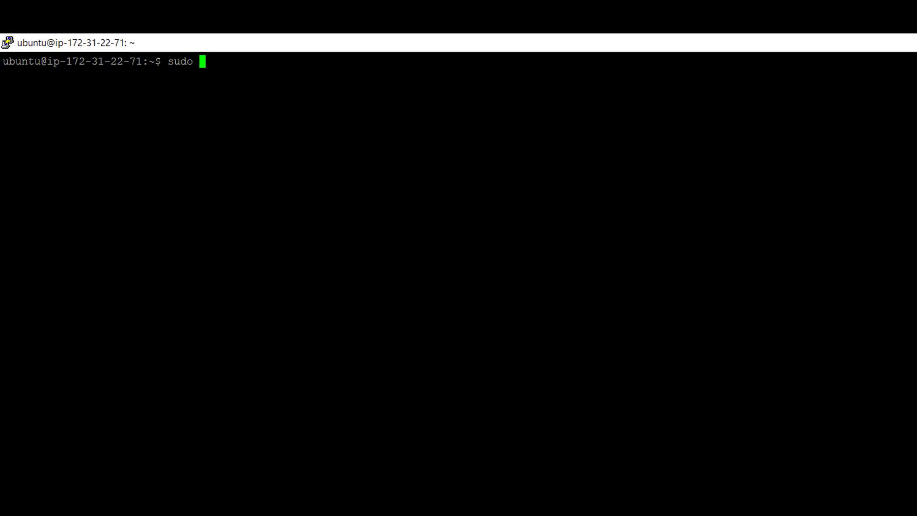
text(apt install)
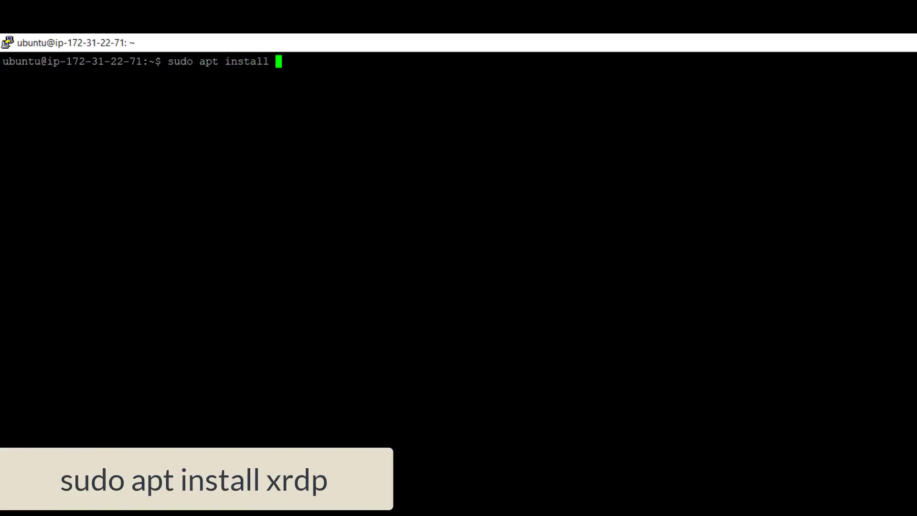
text(xr)
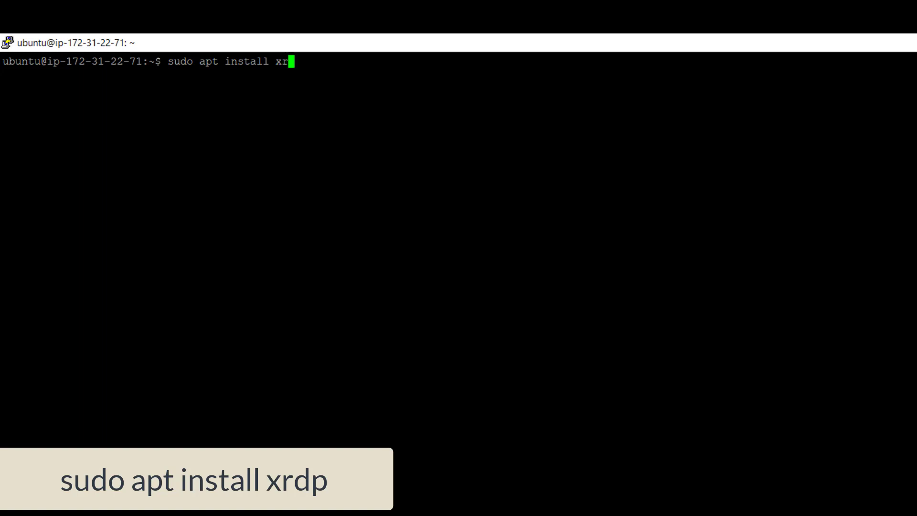
text(dp)
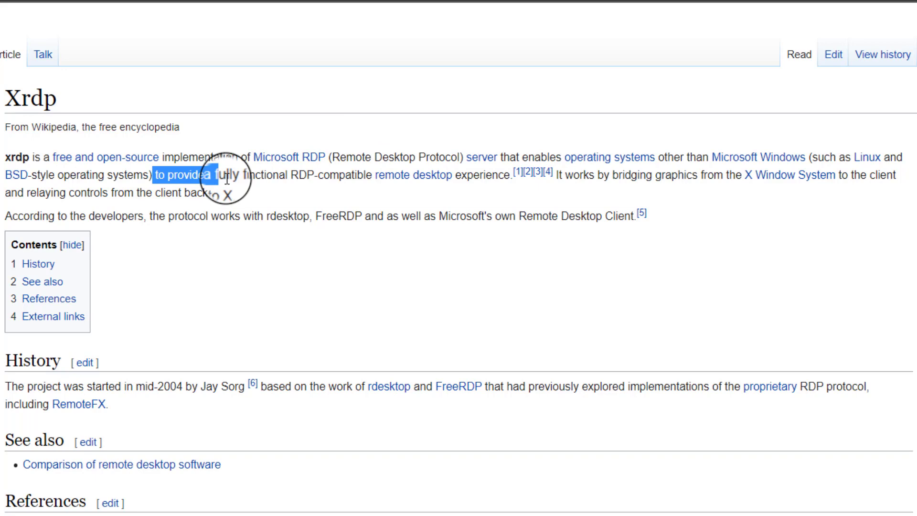
- Select 'to provide a fully functional RDP-compatible remote desktop experience' on the Xrdp page
drag(210, 175, 497, 175)
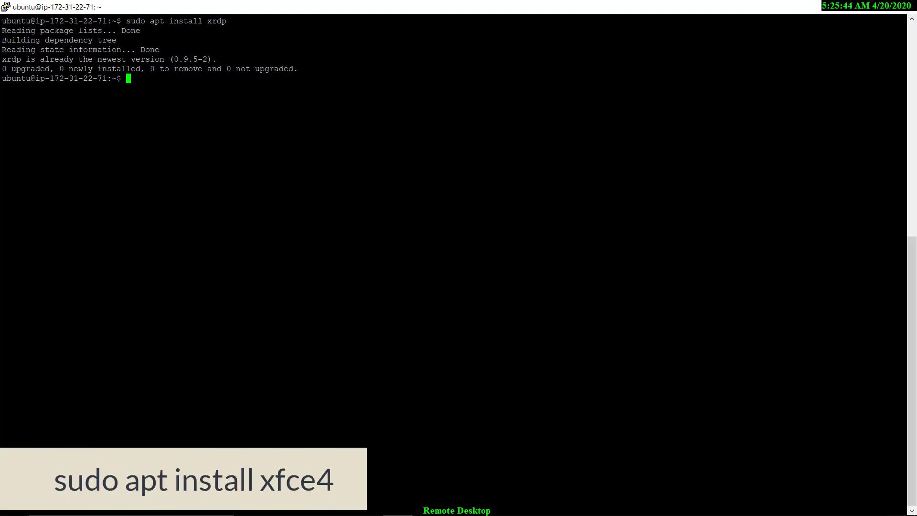
- Clear the terminal and run 'sudo install xfce4', getting a missing operand error
text(clear)
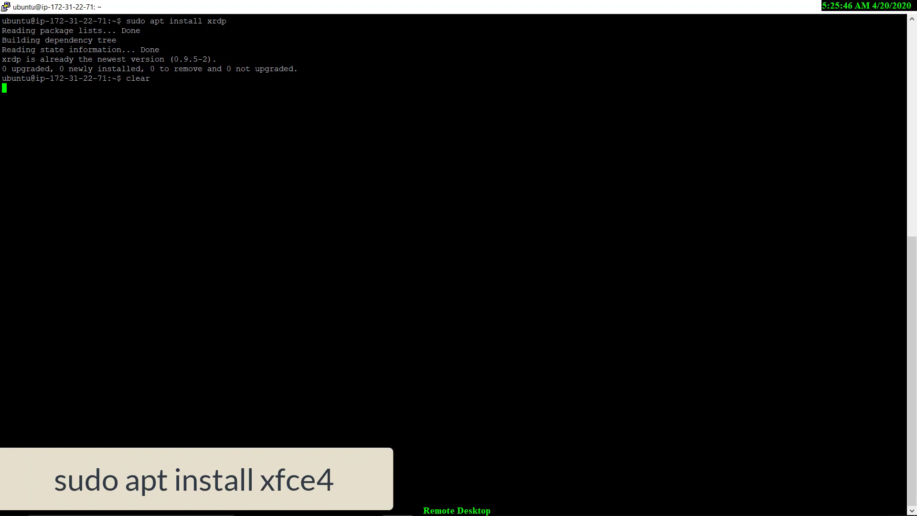
text(sudo inst)
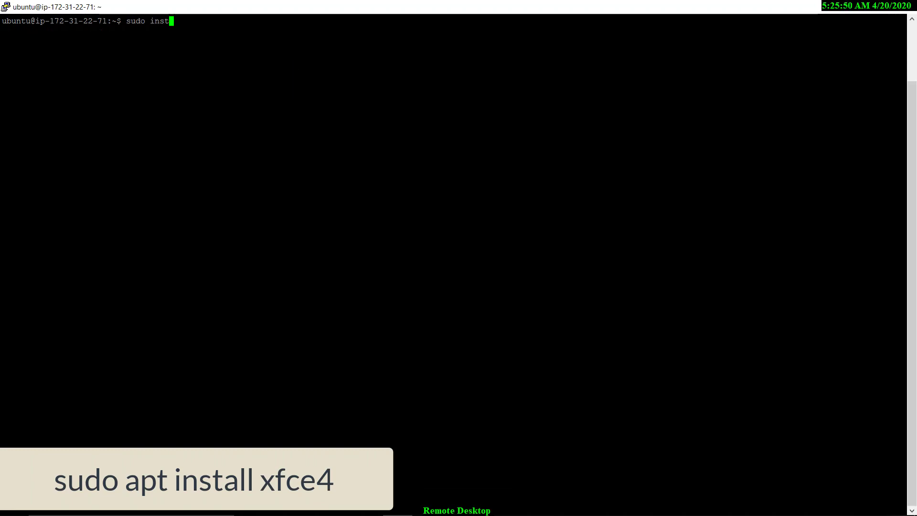
text(all)
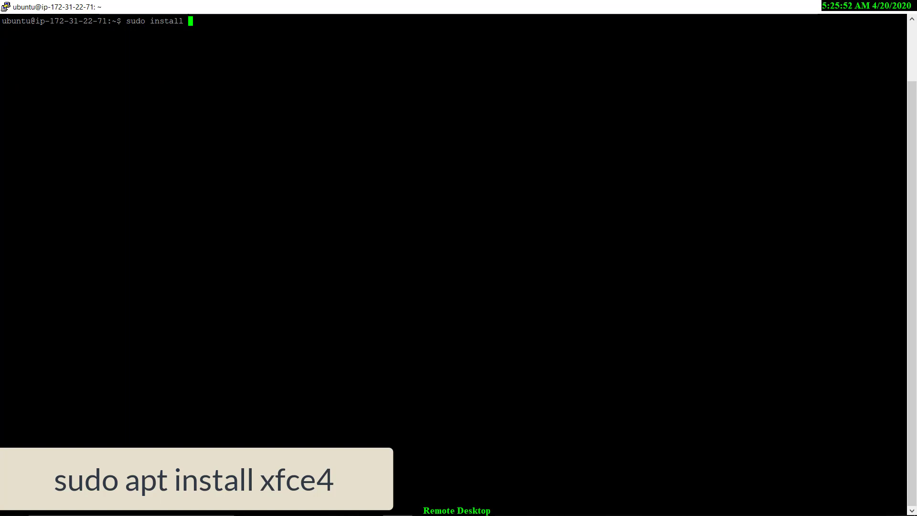
text(xfce4)
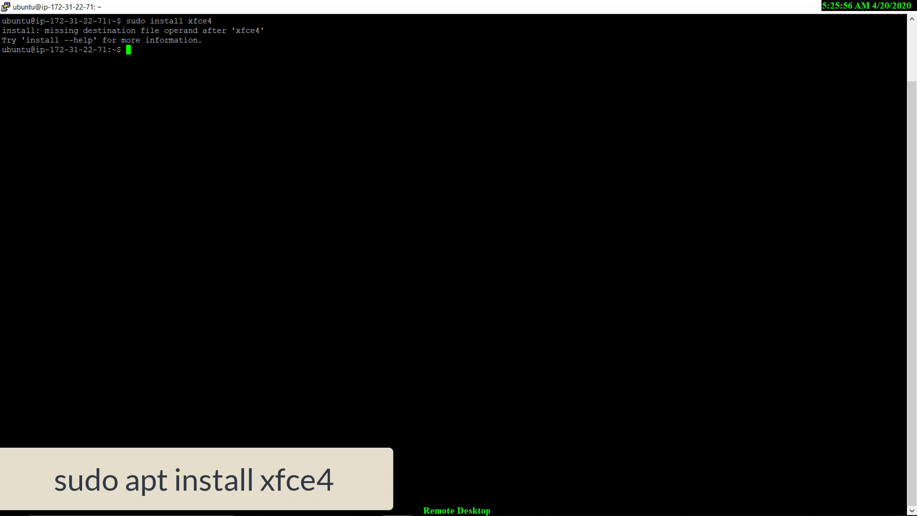
text(sudo install xfce4)
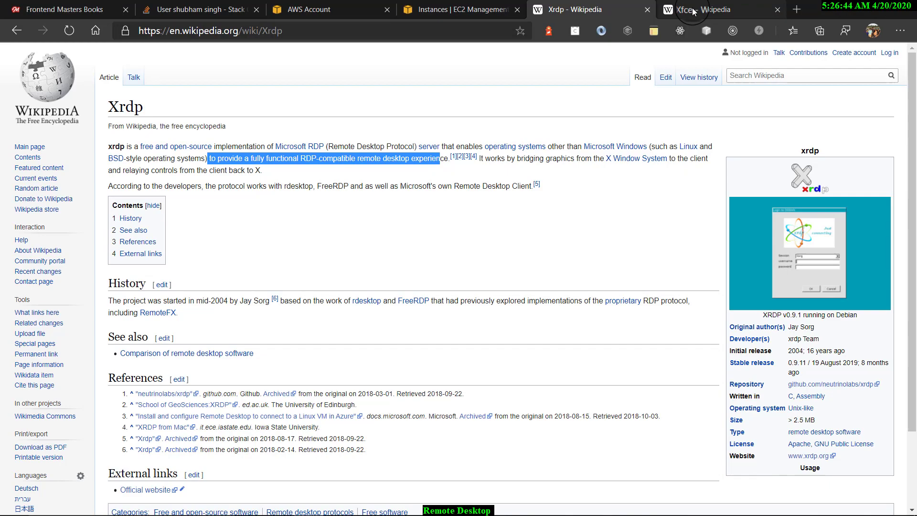
- Switch to the Xfce - Wikipedia tab in Edge
click(698, 10)
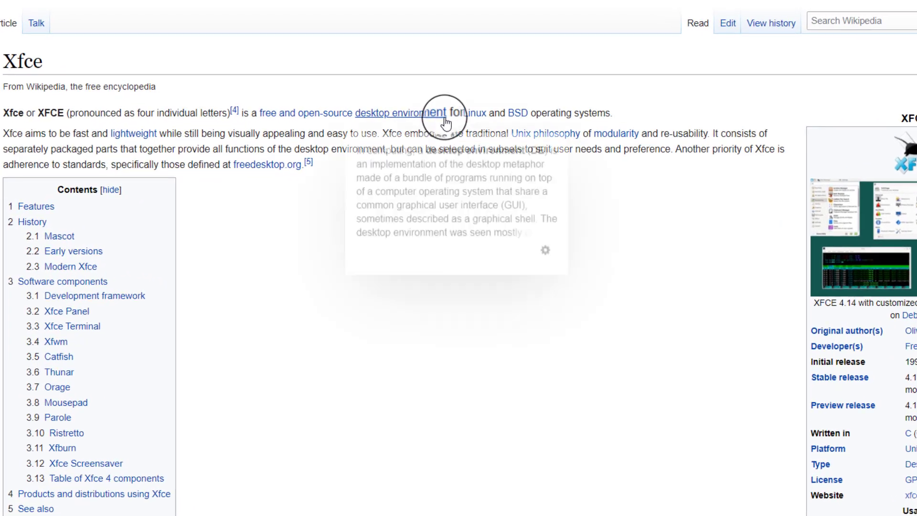
mouse_move(615, 115)
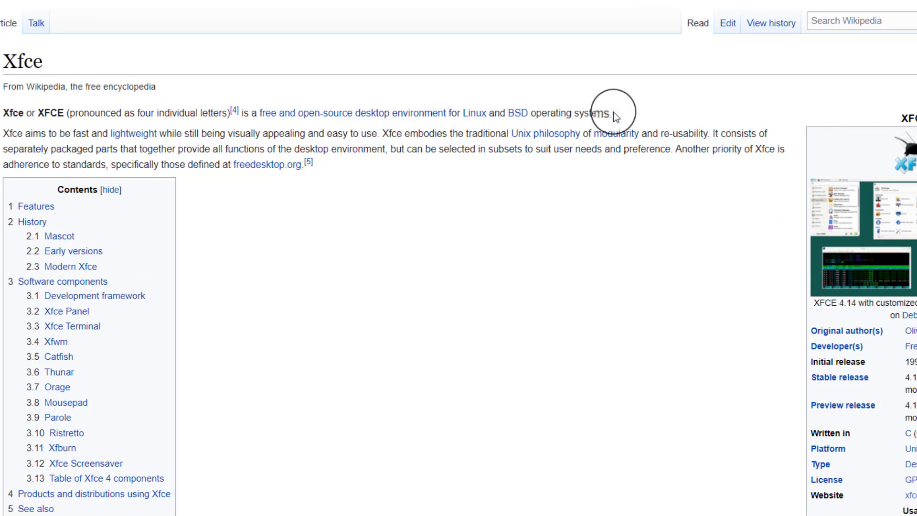
mouse_move(554, 252)
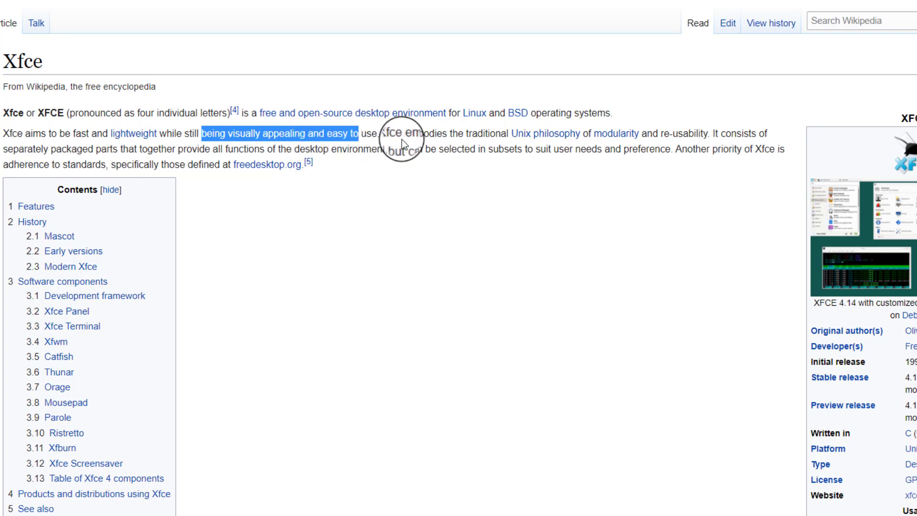
mouse_move(706, 178)
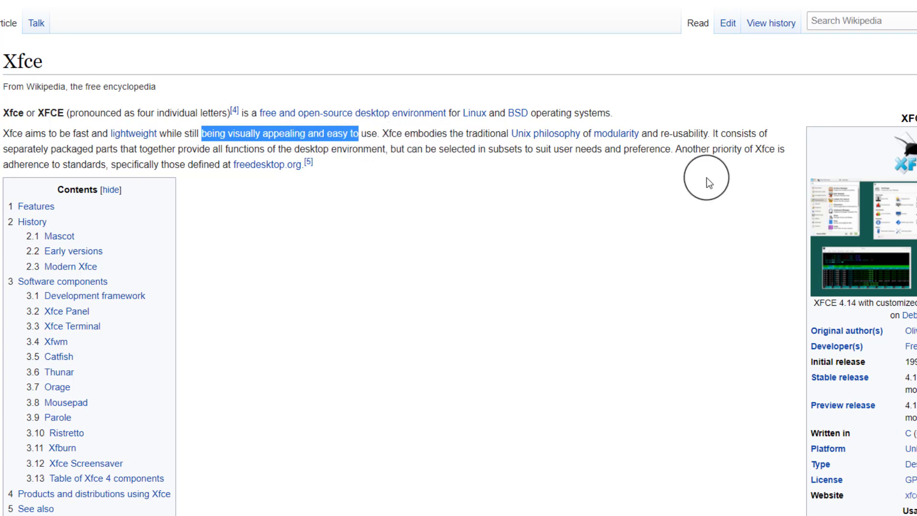
mouse_move(728, 166)
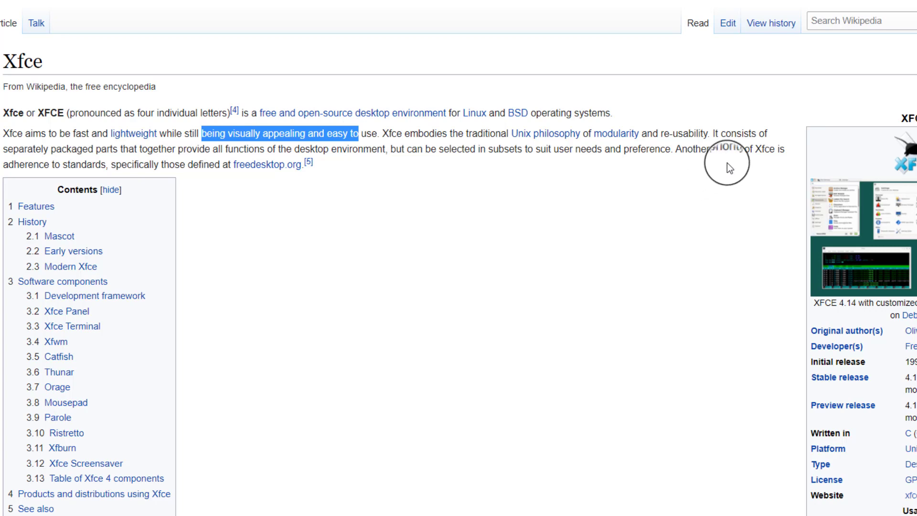
mouse_move(772, 99)
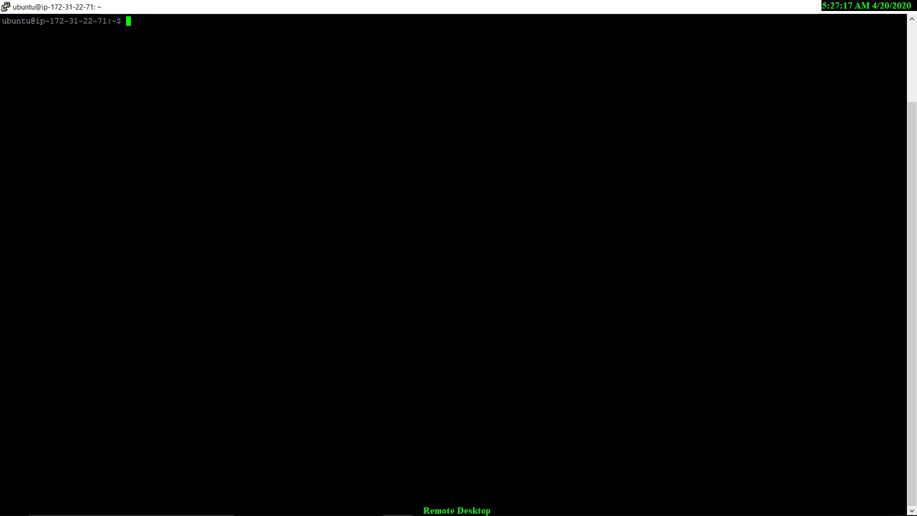
- Run echo xfce4-session, then redirect it into ~/.xsession
text(echo)
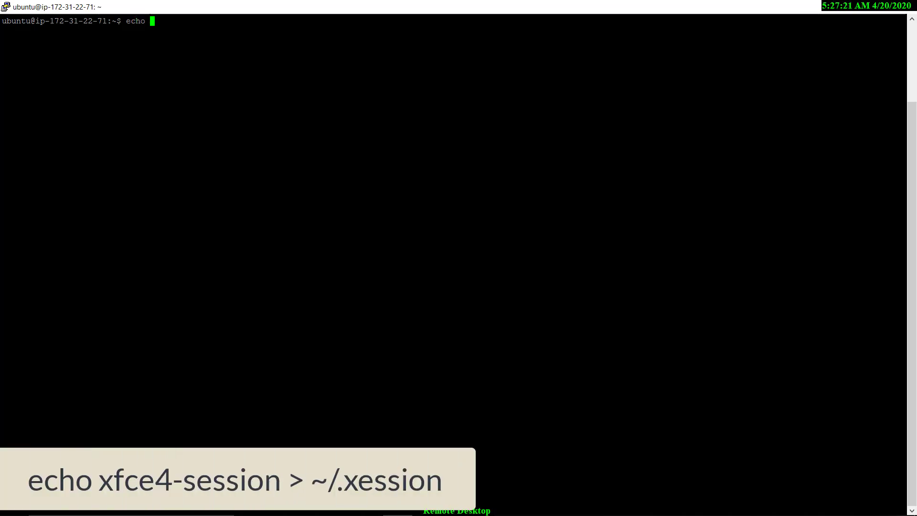
text(xfce4-s)
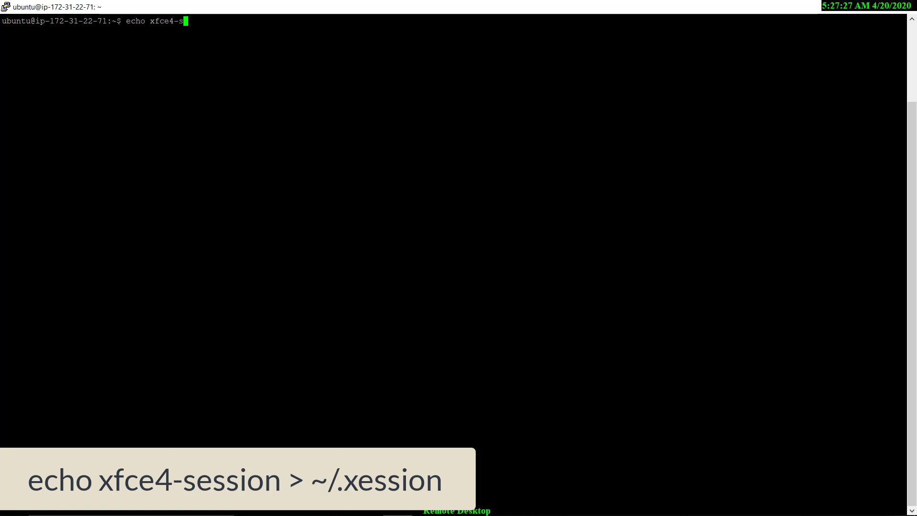
text(ession)
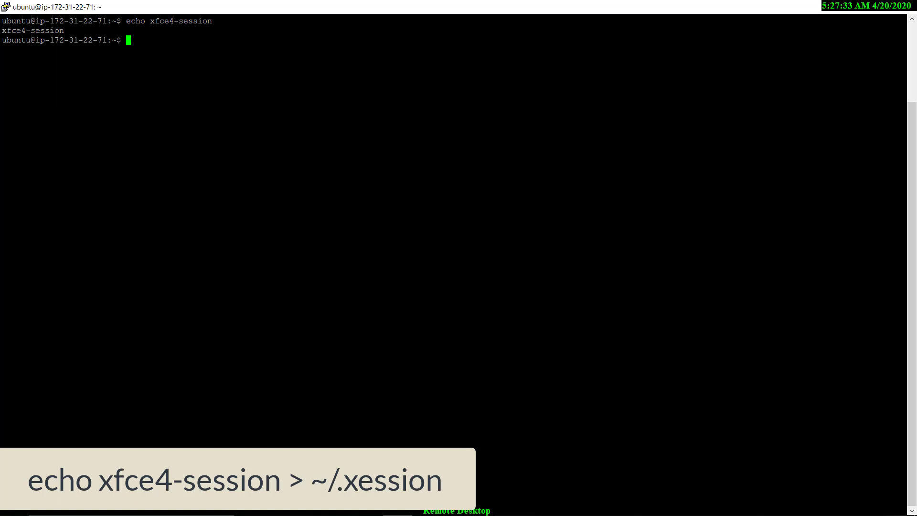
text(echo xfce4-session)
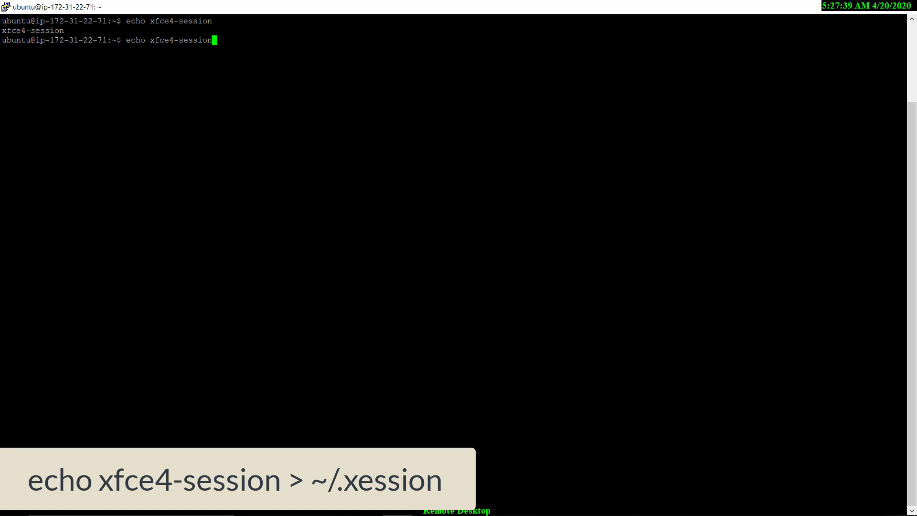
text(>)
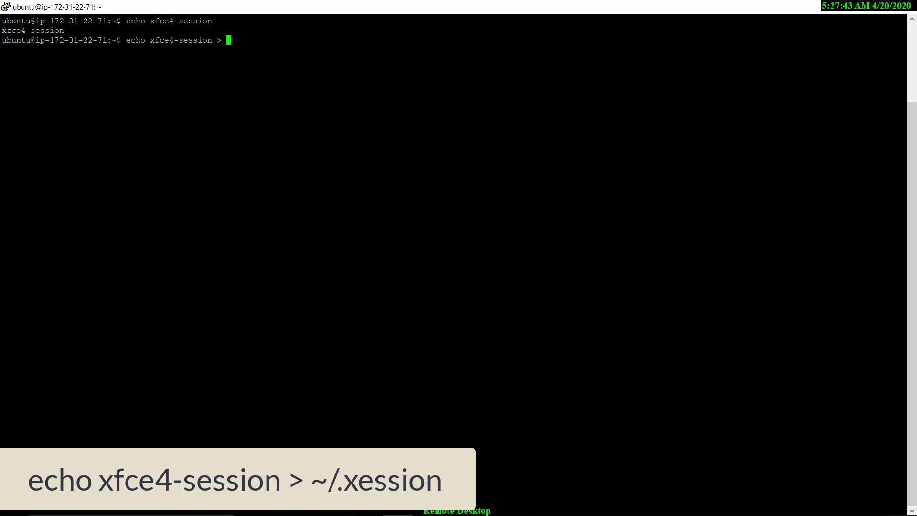
text(~/)
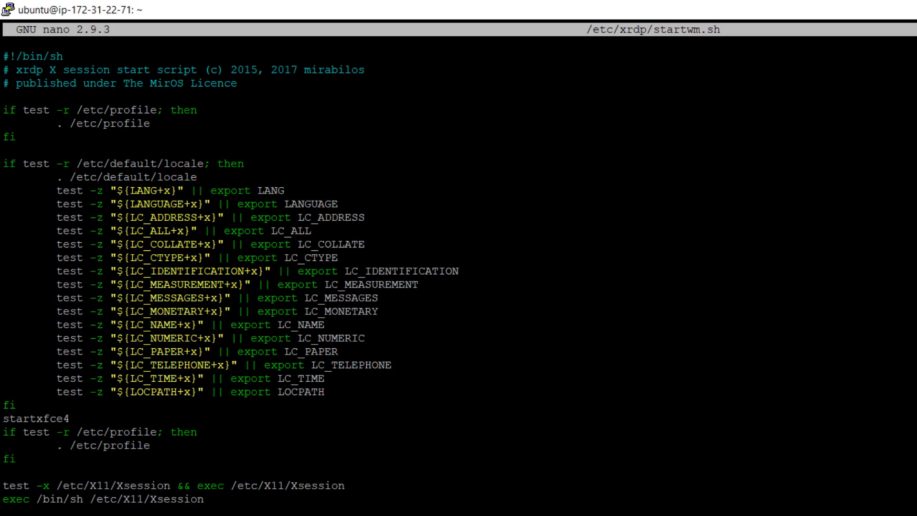
- Exit nano with Ctrl+X after adding startxfce4 to /etc/xrdp/startwm.sh
key(ctrl+x)
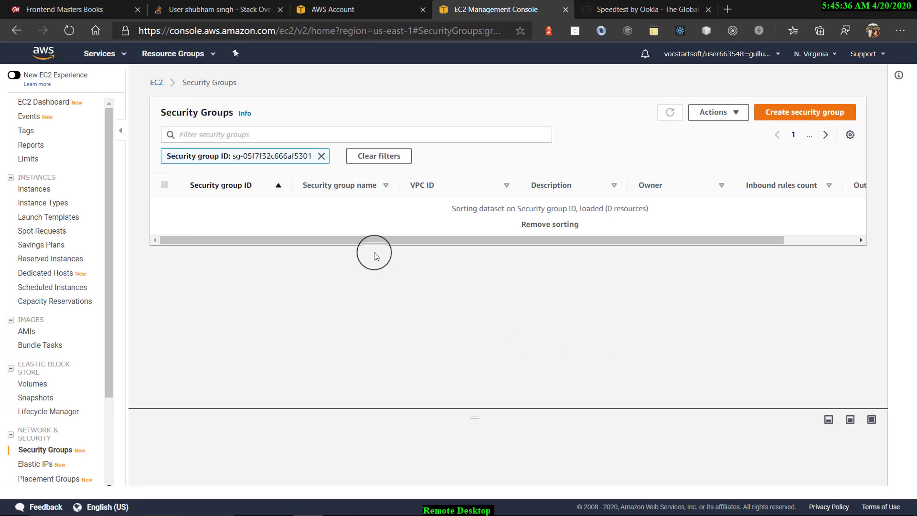
mouse_move(476, 402)
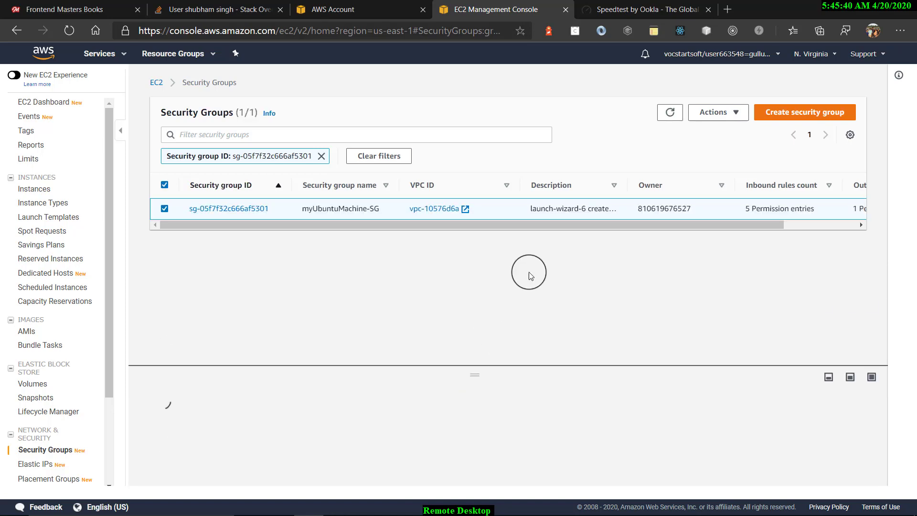
click(228, 208)
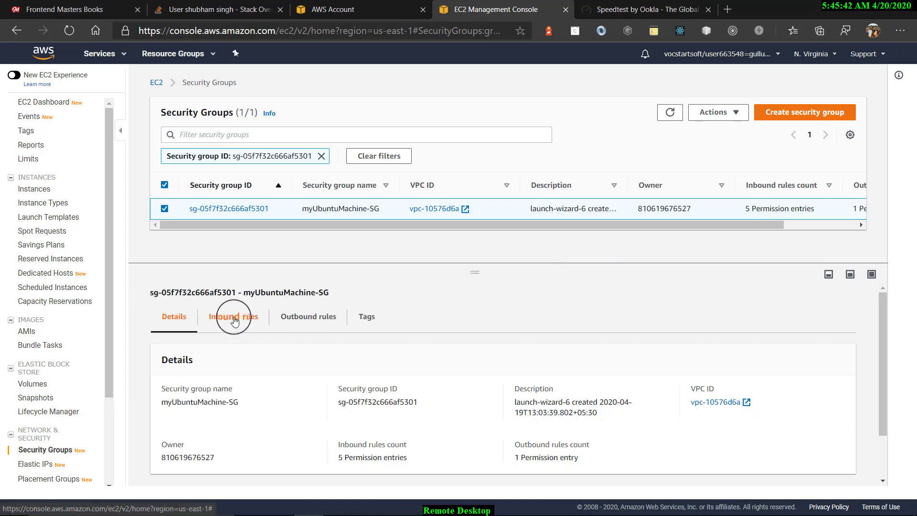
click(234, 316)
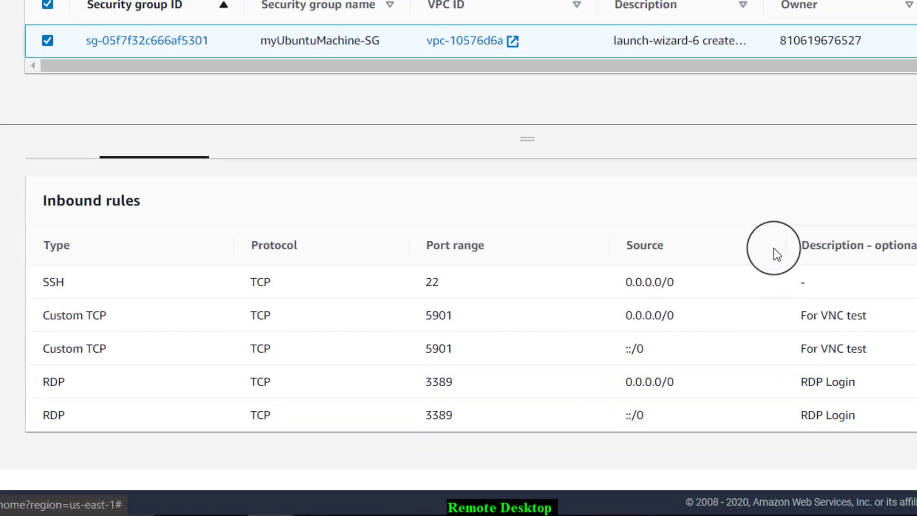
scroll(down, 3)
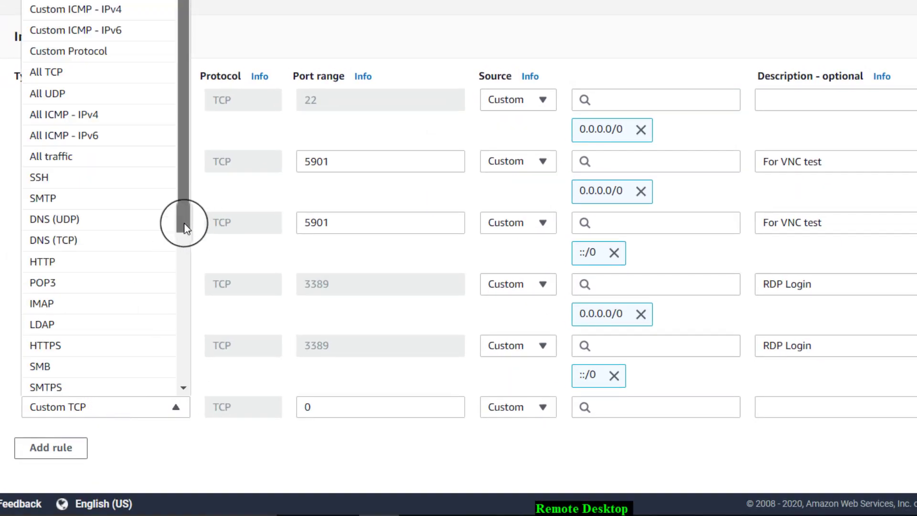
scroll(down, 3)
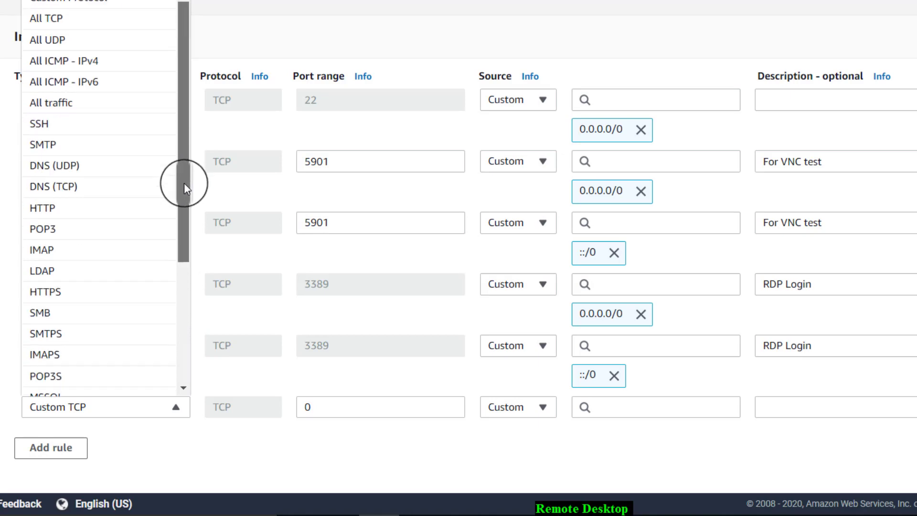
scroll(down, 3)
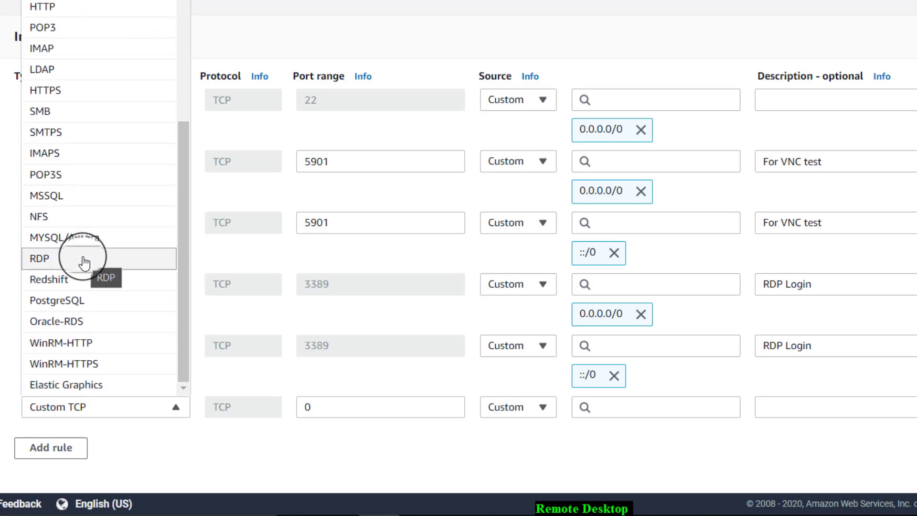
click(39, 258)
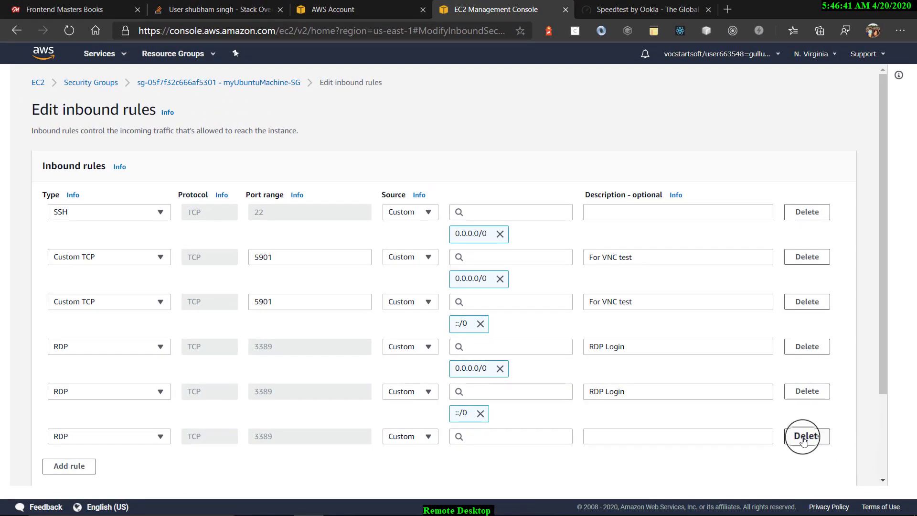
click(805, 436)
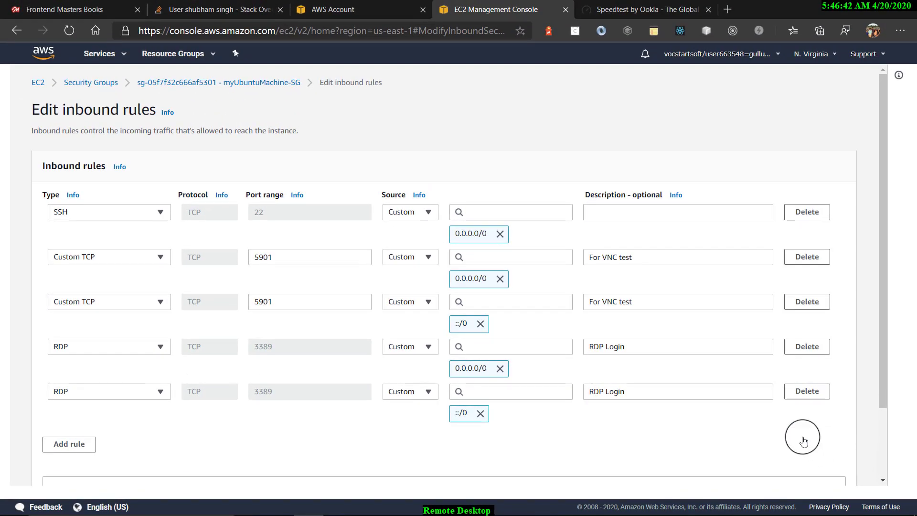
mouse_move(522, 88)
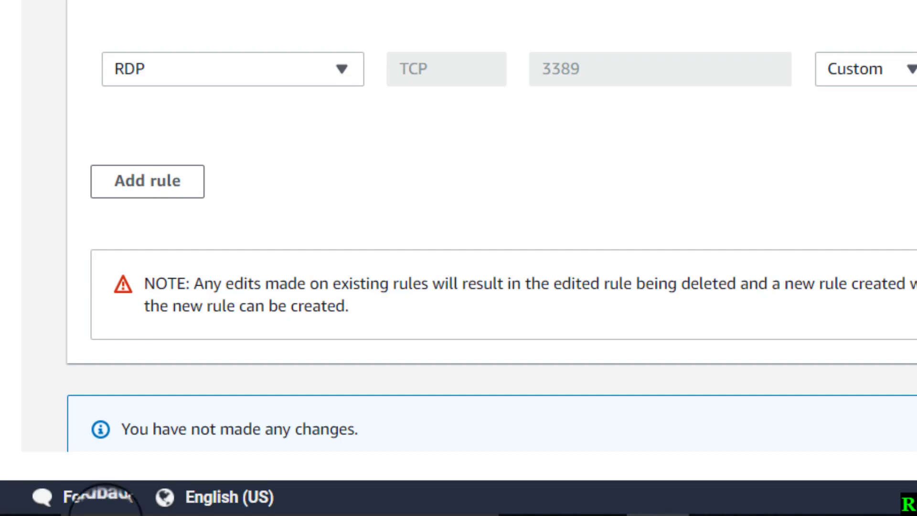
- Launch Remote Desktop Connection via Start search 'rdp' and enter username 'ubuntu' in expanded options
click(30, 490)
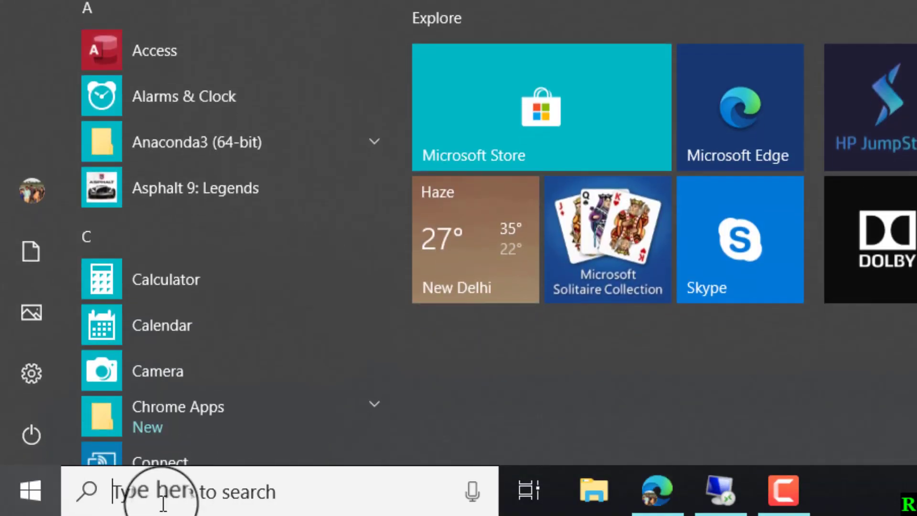
text(rdp)
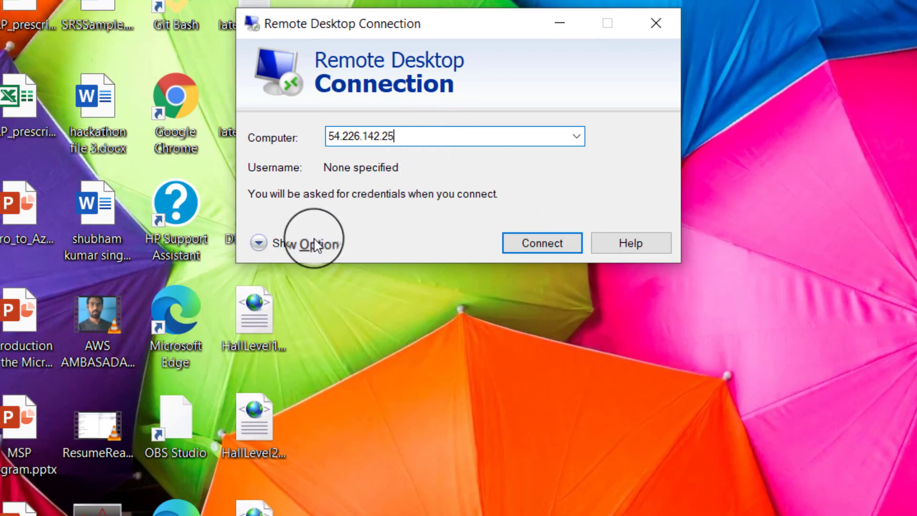
click(305, 242)
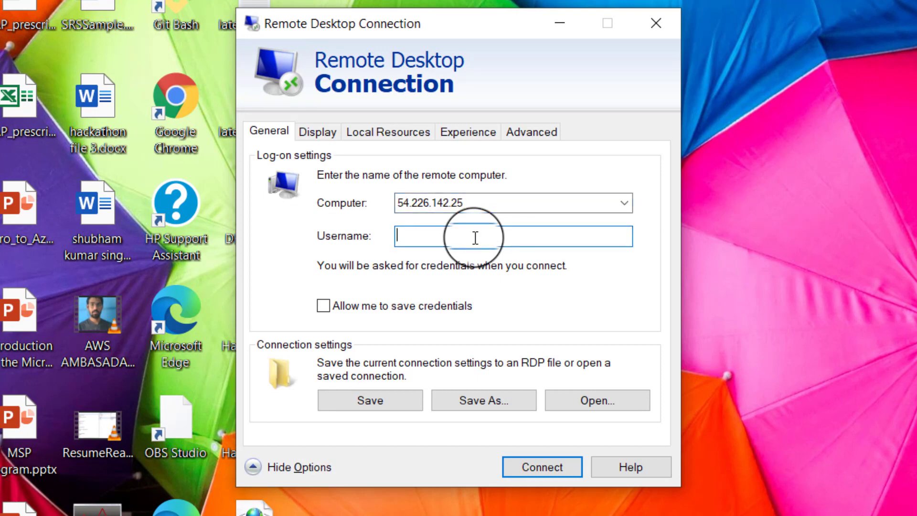
text(ubuntu)
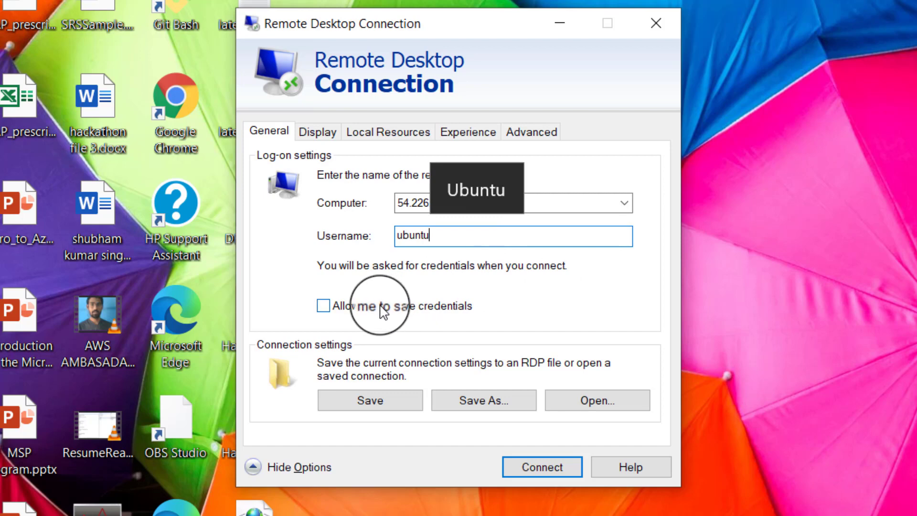
- Allow saving credentials and set the display colour depth to Highest Quality (32 bit)
click(323, 305)
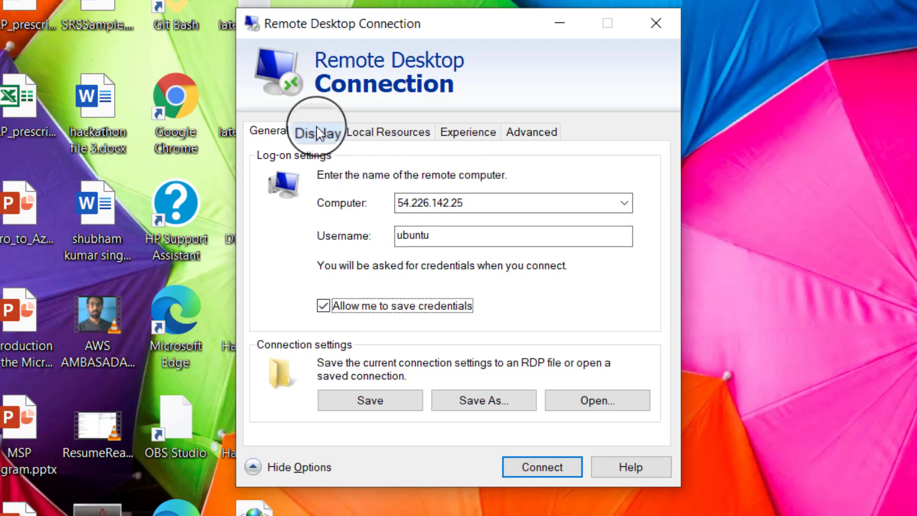
click(316, 131)
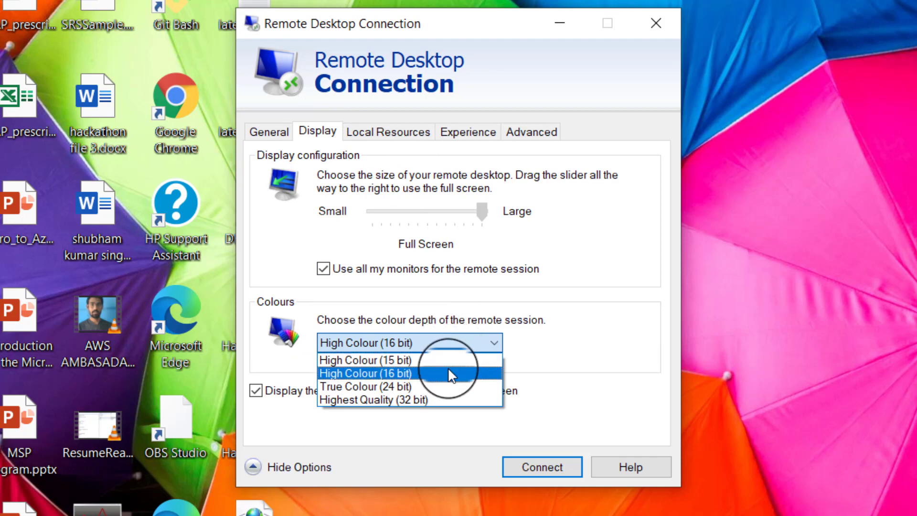
mouse_move(451, 399)
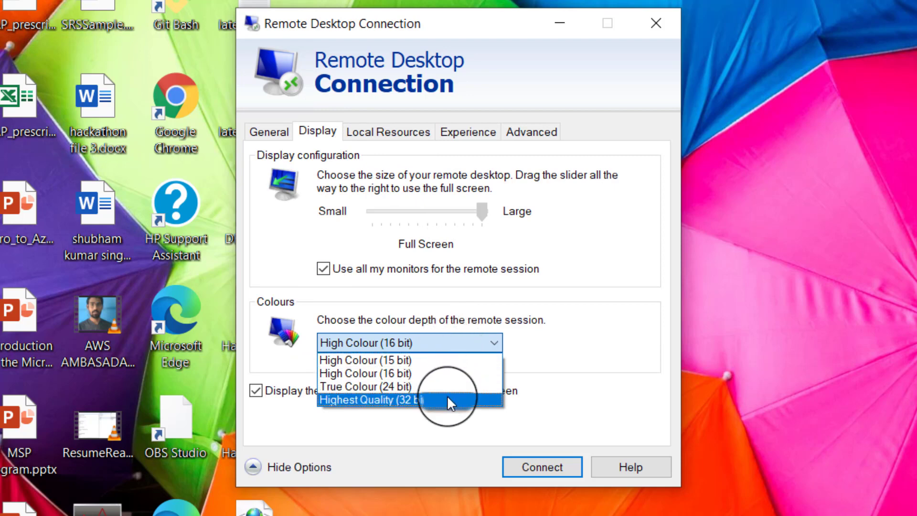
click(365, 400)
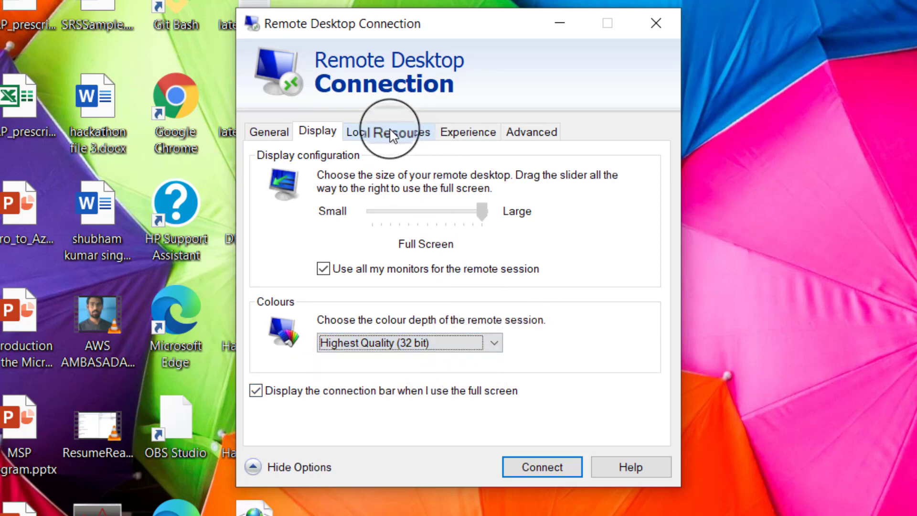
- Keep default remote audio and apply Windows key combinations on this computer
click(387, 130)
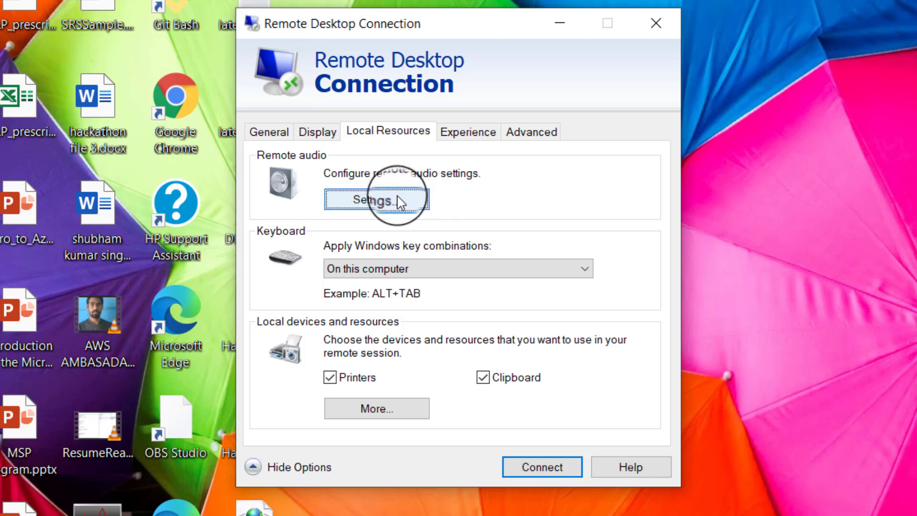
click(376, 200)
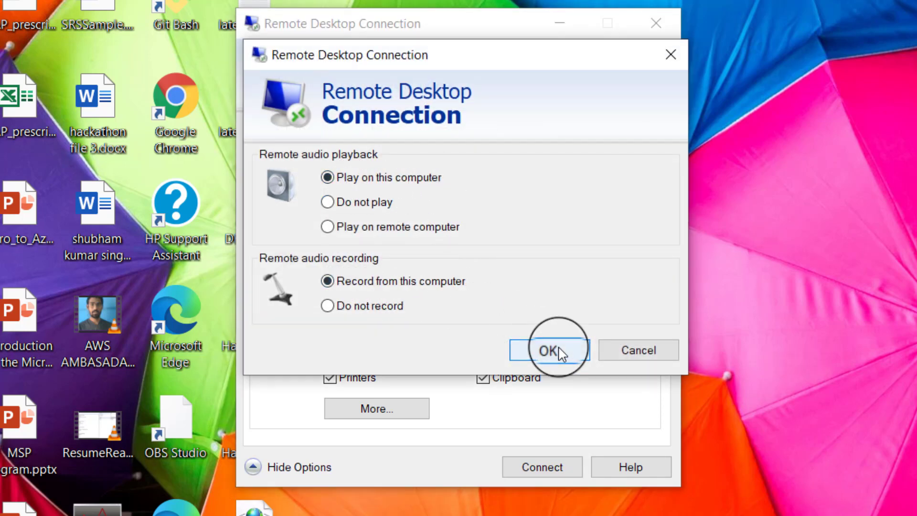
click(547, 350)
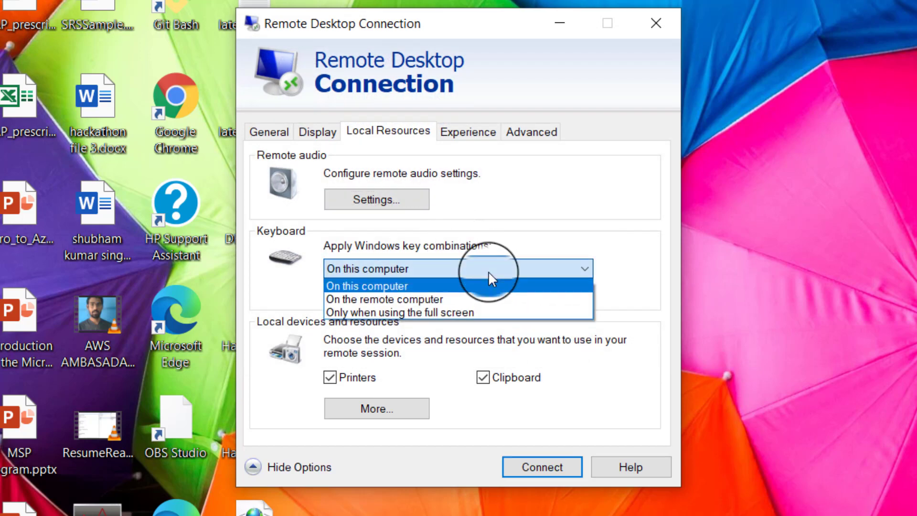
click(368, 286)
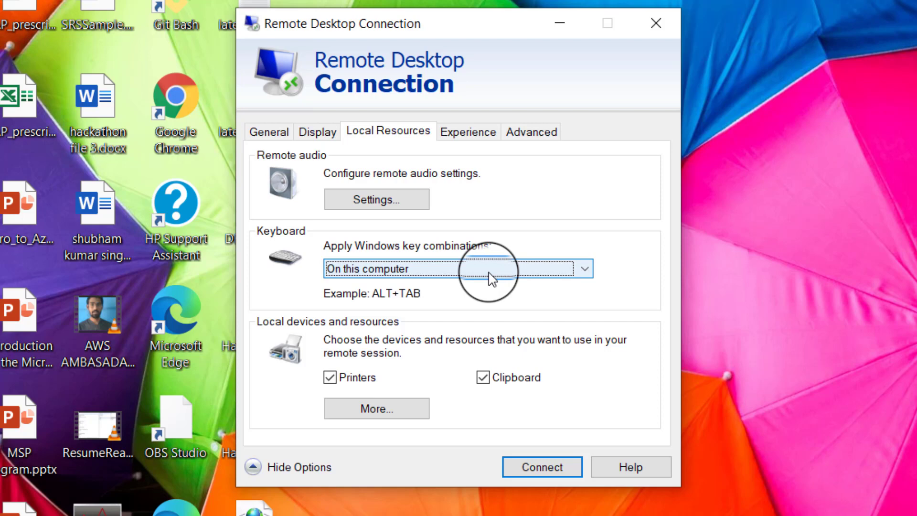
click(468, 132)
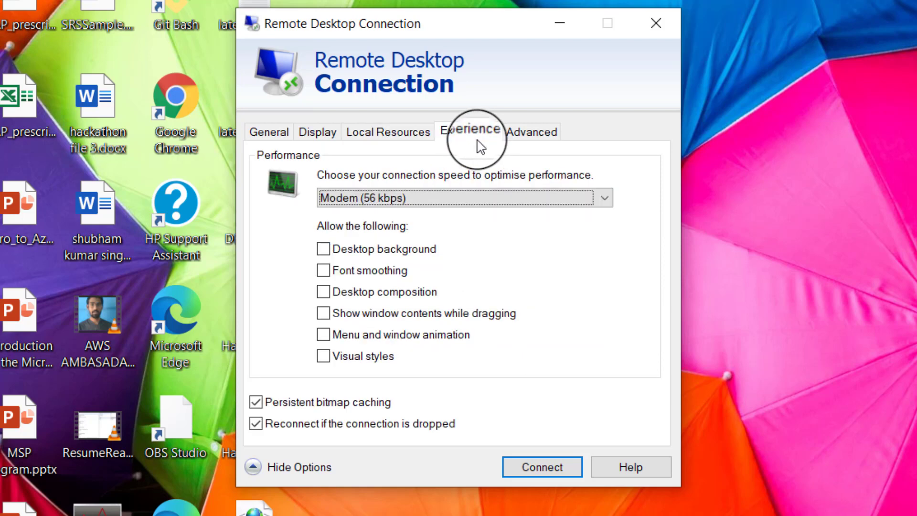
- Set Experience to detect connection quality automatically, review Advanced, then connect from General
click(606, 198)
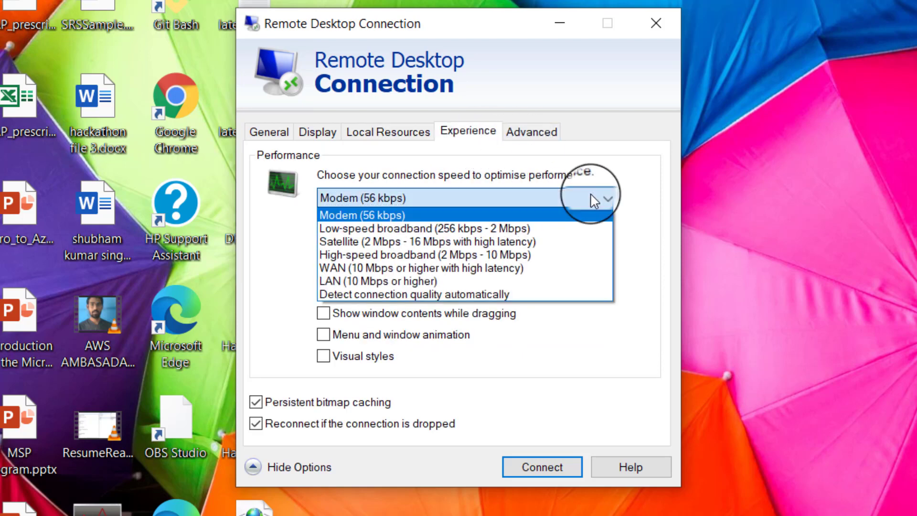
mouse_move(406, 295)
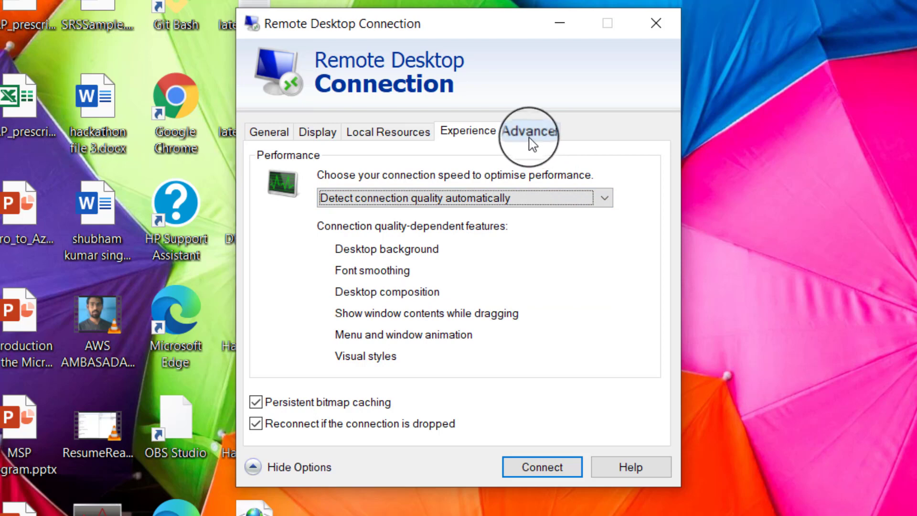
click(532, 131)
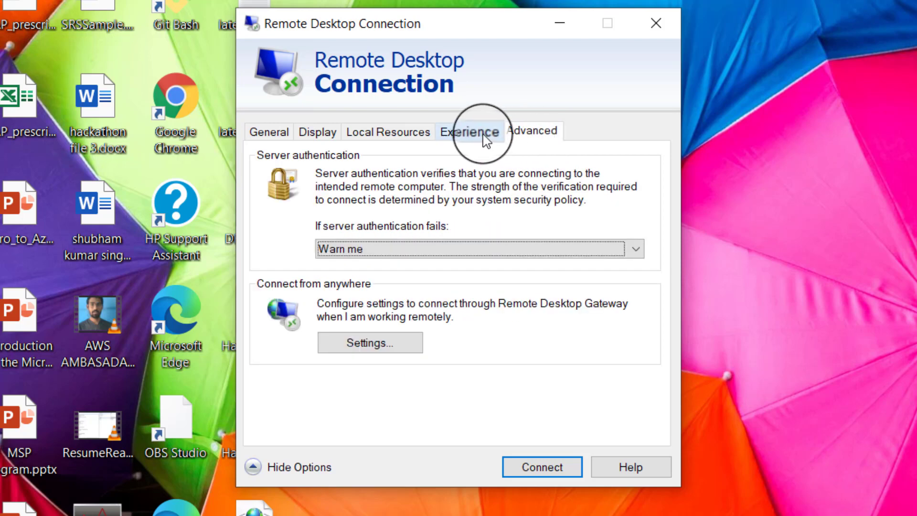
click(268, 131)
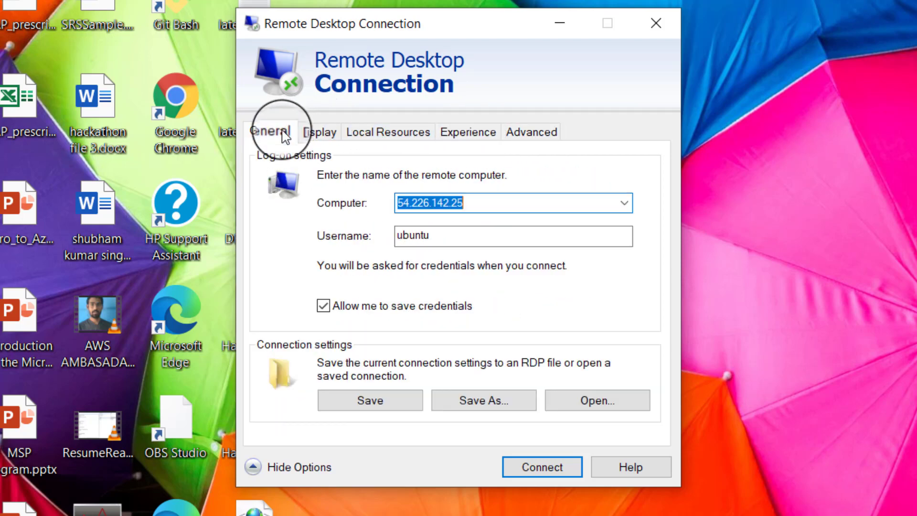
click(541, 467)
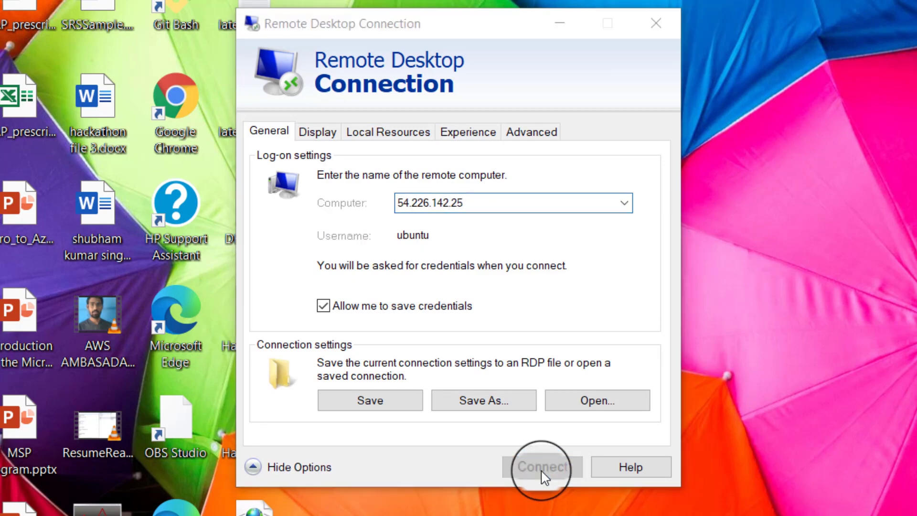
- Trust the connection and accept the unverified certificate, suppressing future warnings for 54.226.142.25
click(541, 467)
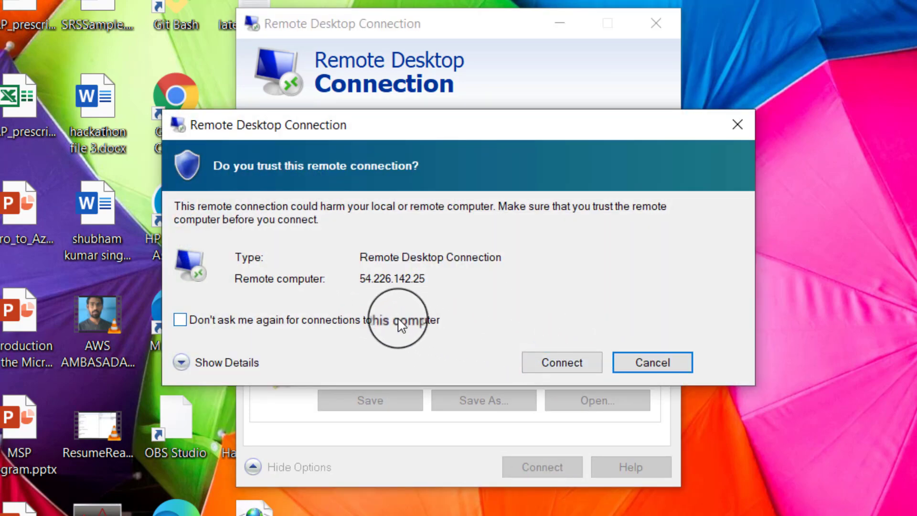
click(561, 362)
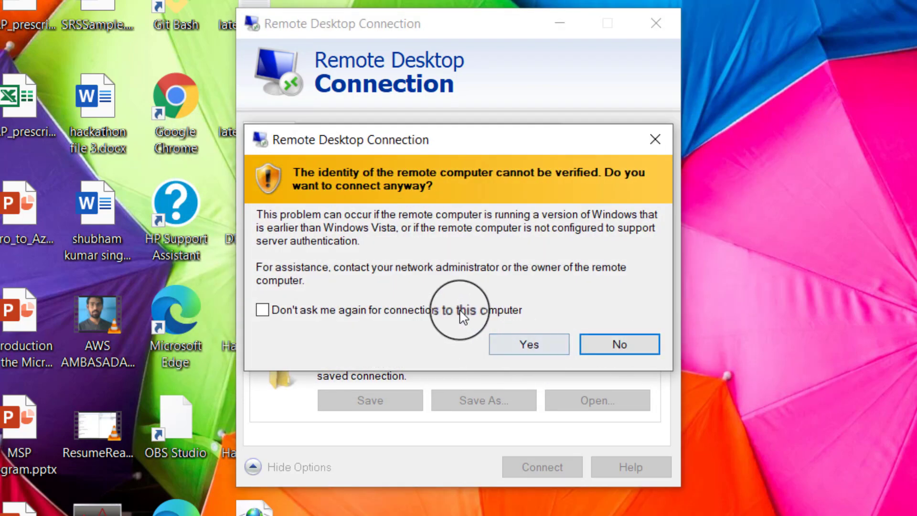
click(262, 310)
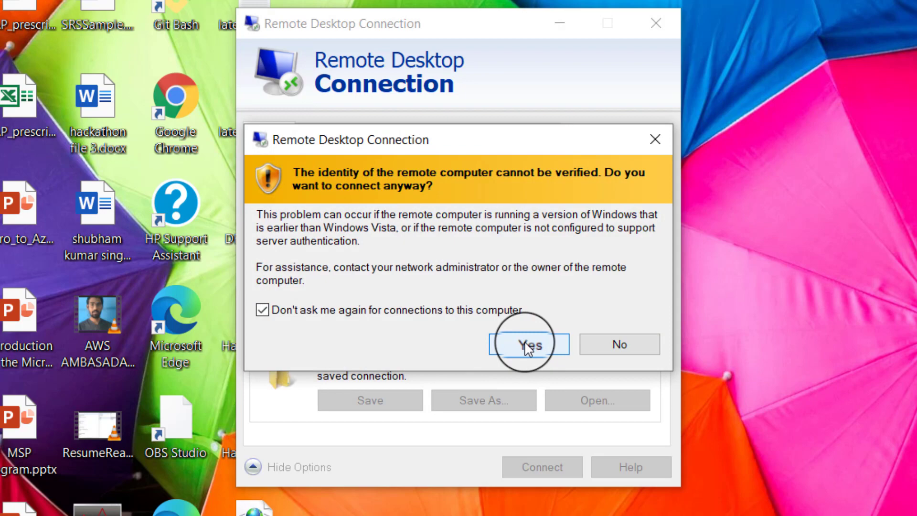
click(528, 344)
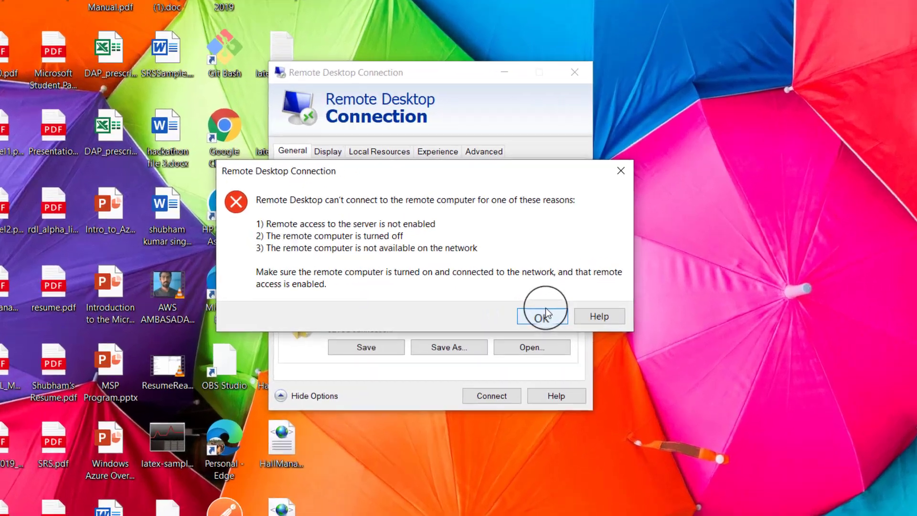
- Dismiss the can't-connect error and sign in as ubuntu with the password in Windows Security
click(542, 316)
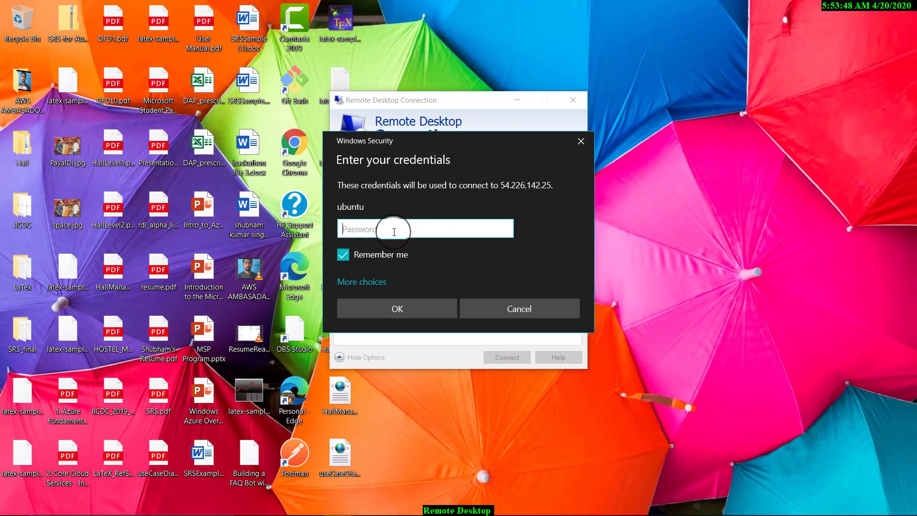
text(password)
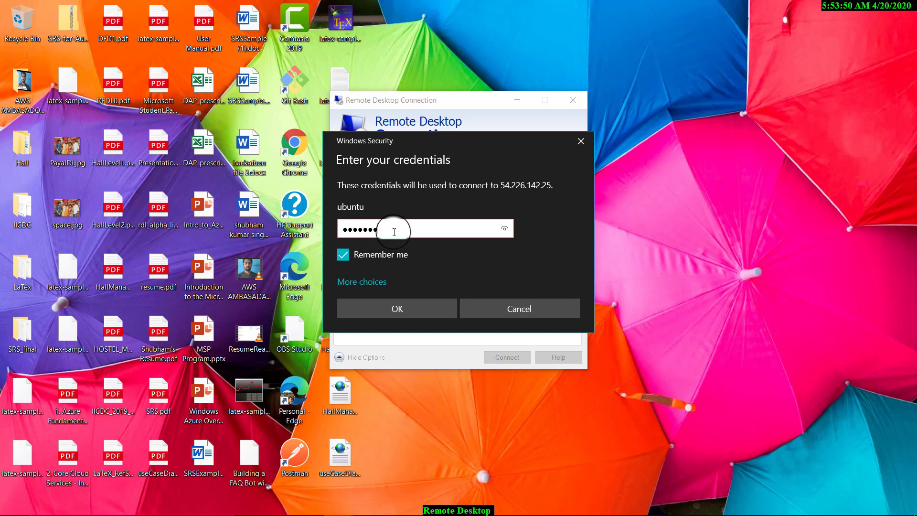
click(396, 308)
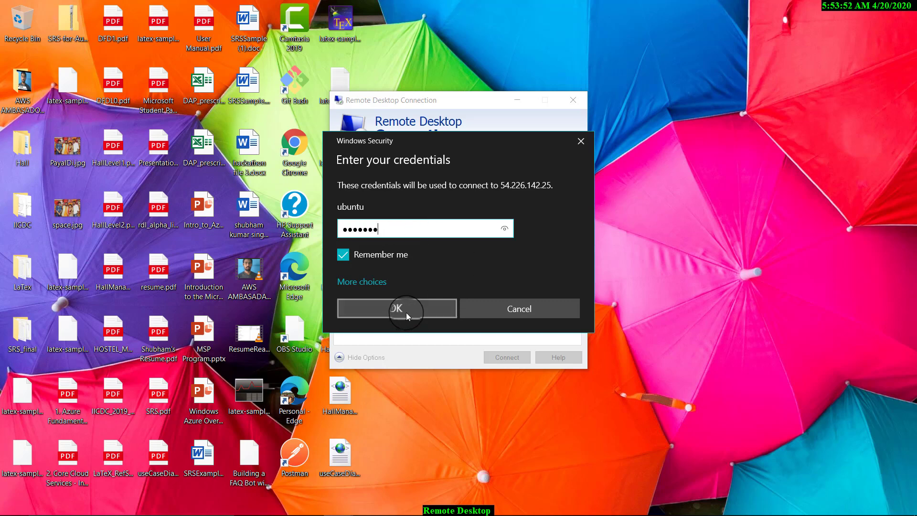
click(397, 308)
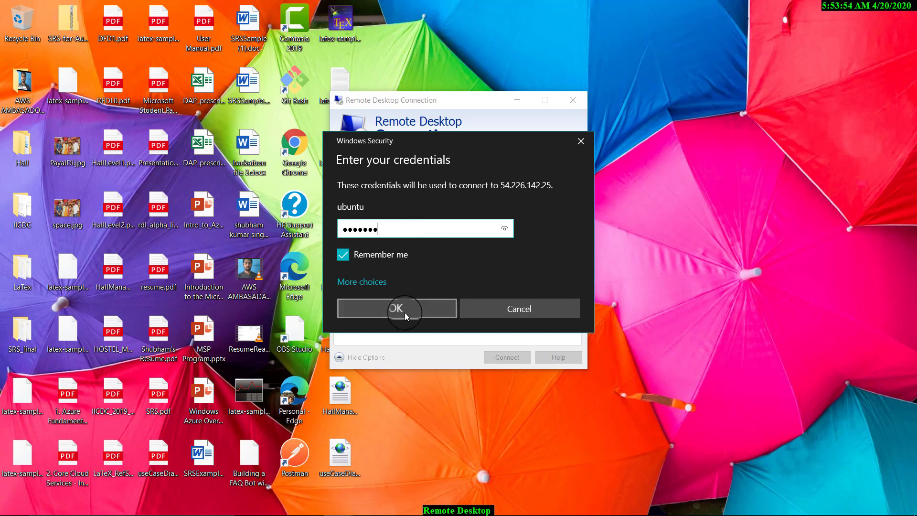
click(396, 308)
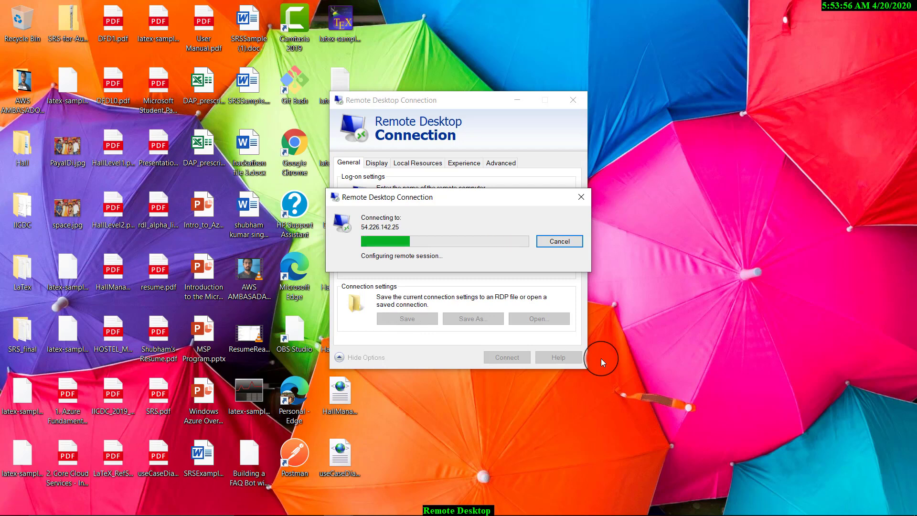